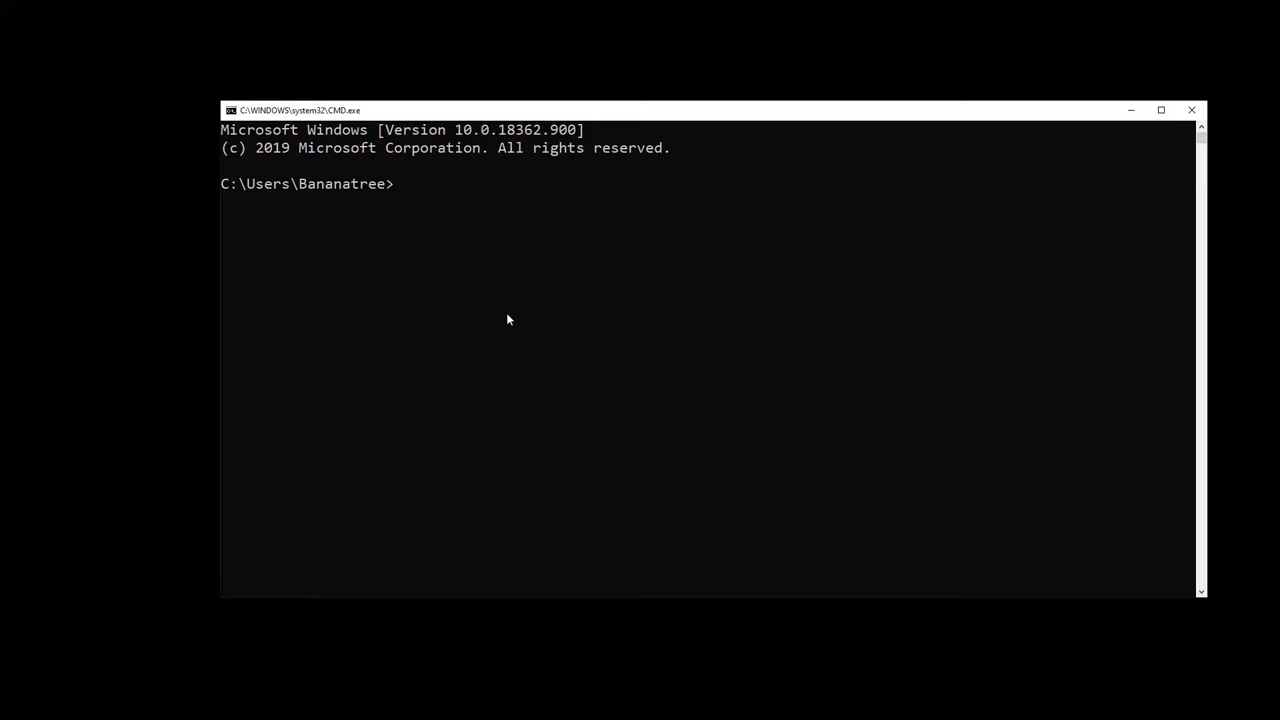
# Run pip install for matplotlib and then for wordcloud in Command Prompt
pyautogui.write('pip install matplotlib')
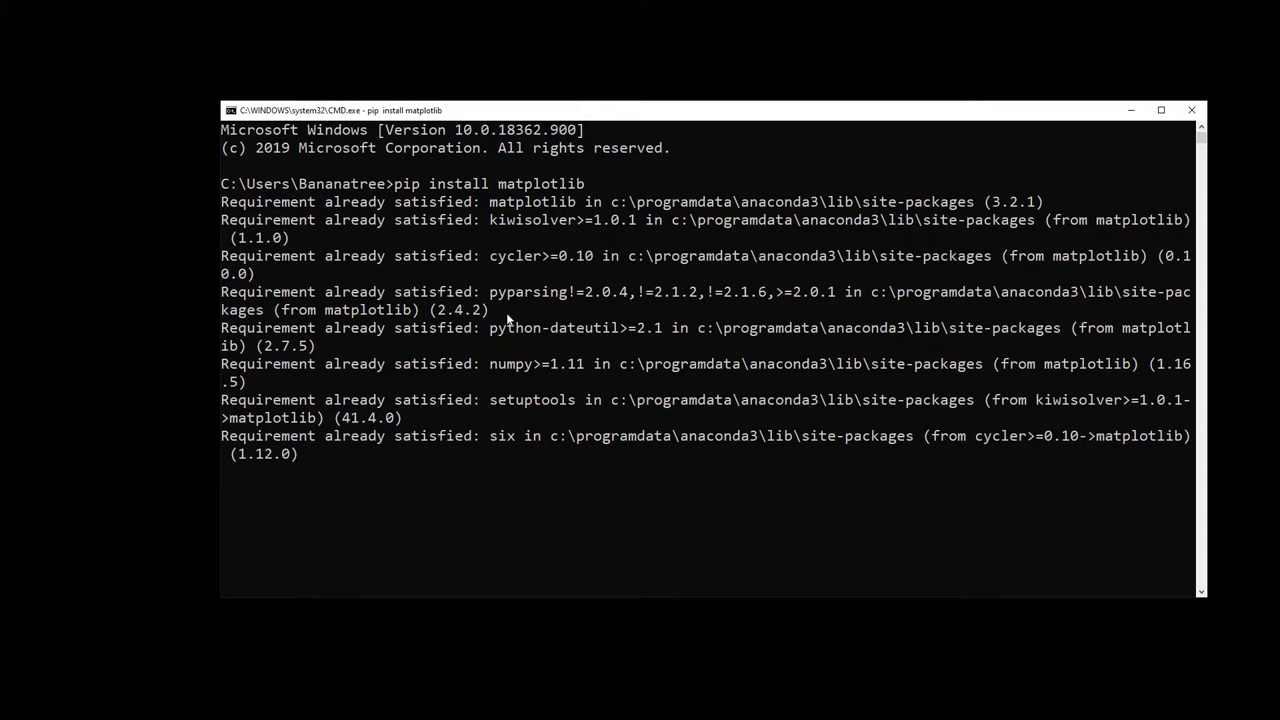
pyautogui.write('pip install wor')
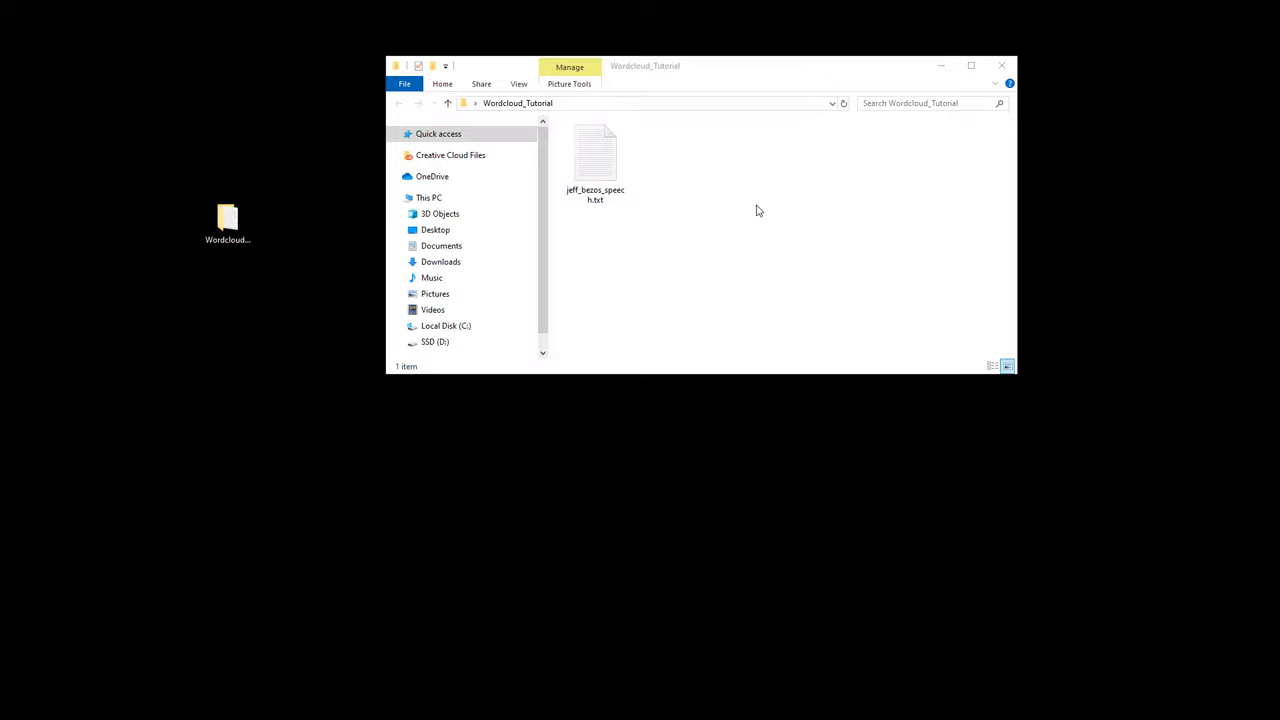
# Open jeff_bezos_speech.txt in Notepad and scroll through the speech text
pyautogui.doubleClick(595, 160)
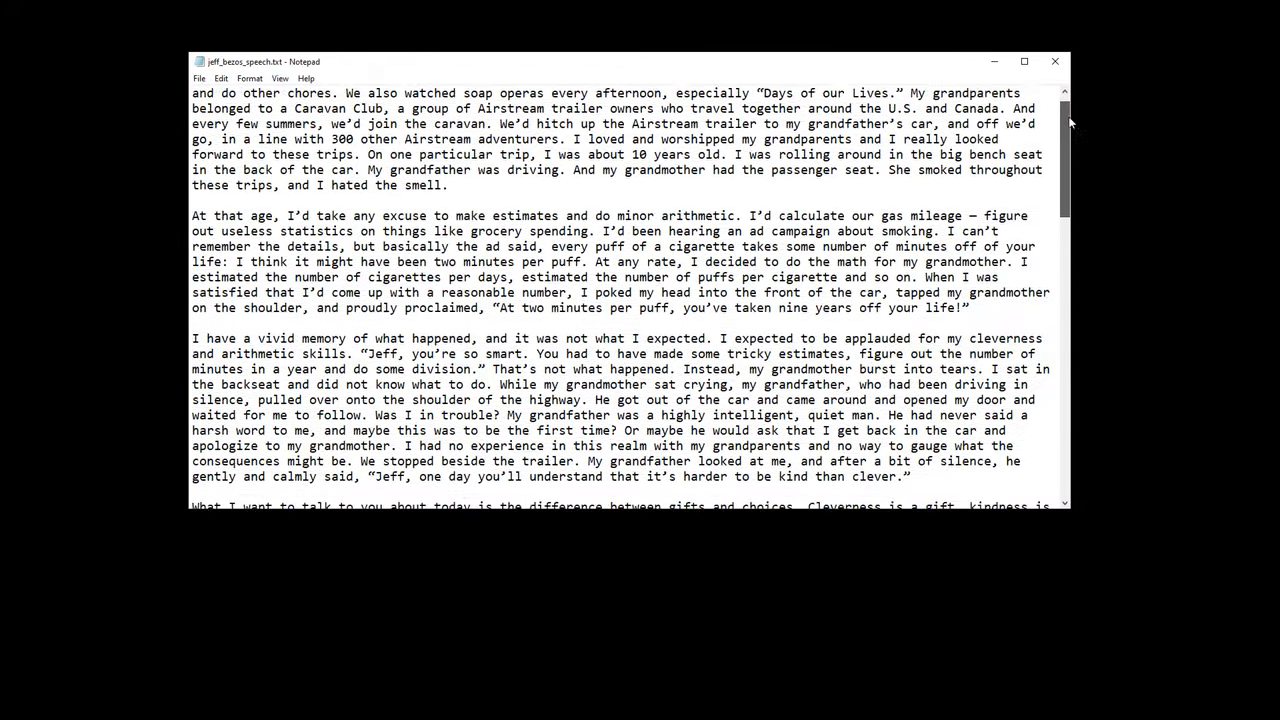
pyautogui.scroll(-3)
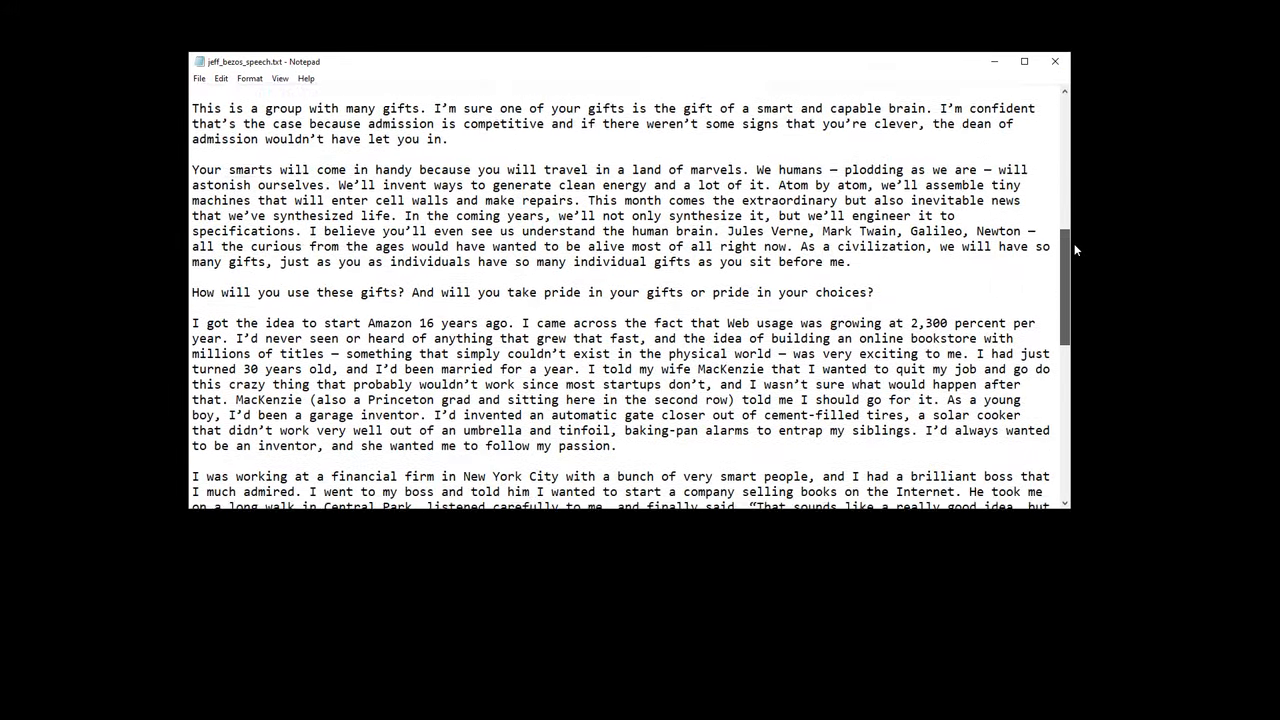
pyautogui.scroll(-3)
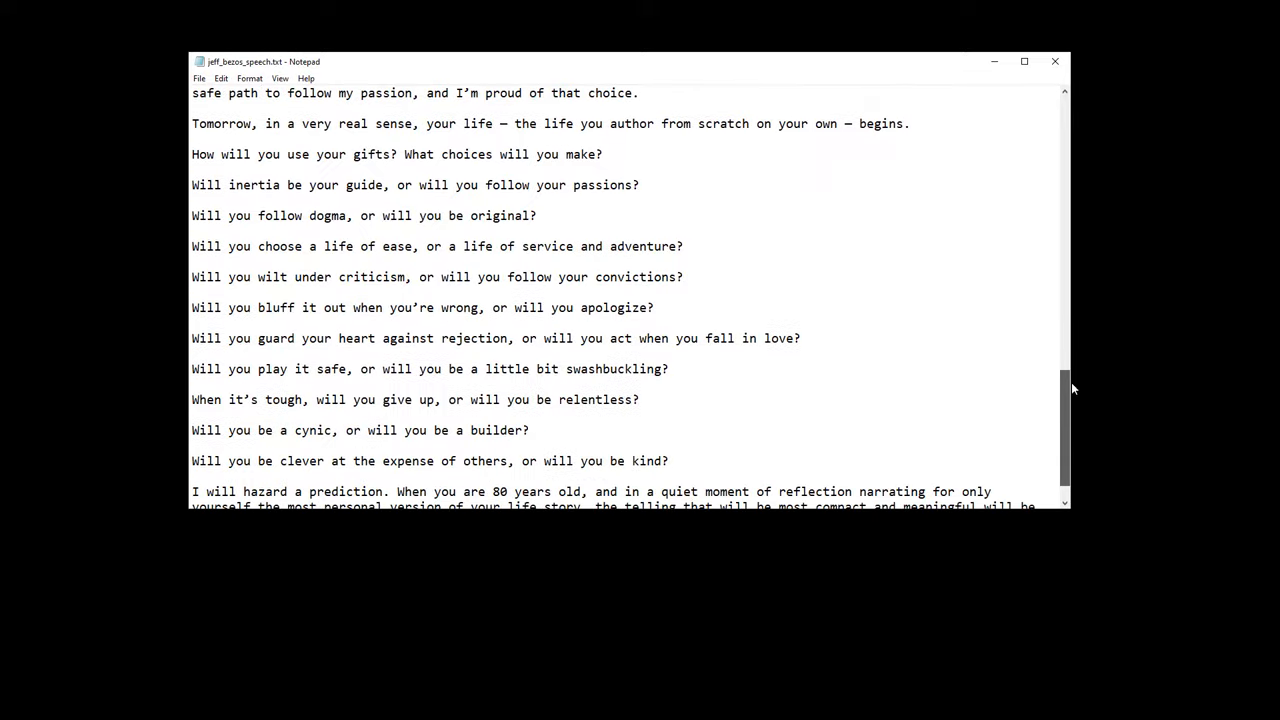
pyautogui.scroll(3)
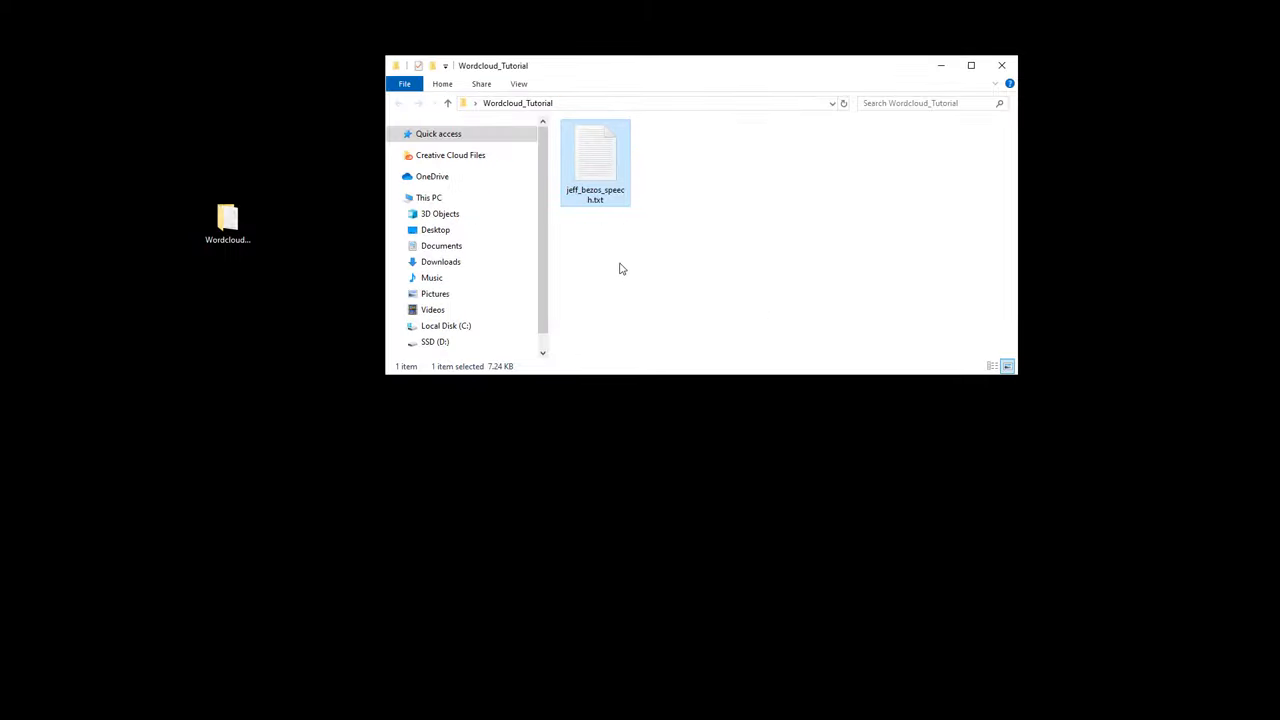
# Create a new text document in Wordcloud_Tutorial named wordcloud_example
pyautogui.rightClick(620, 268)
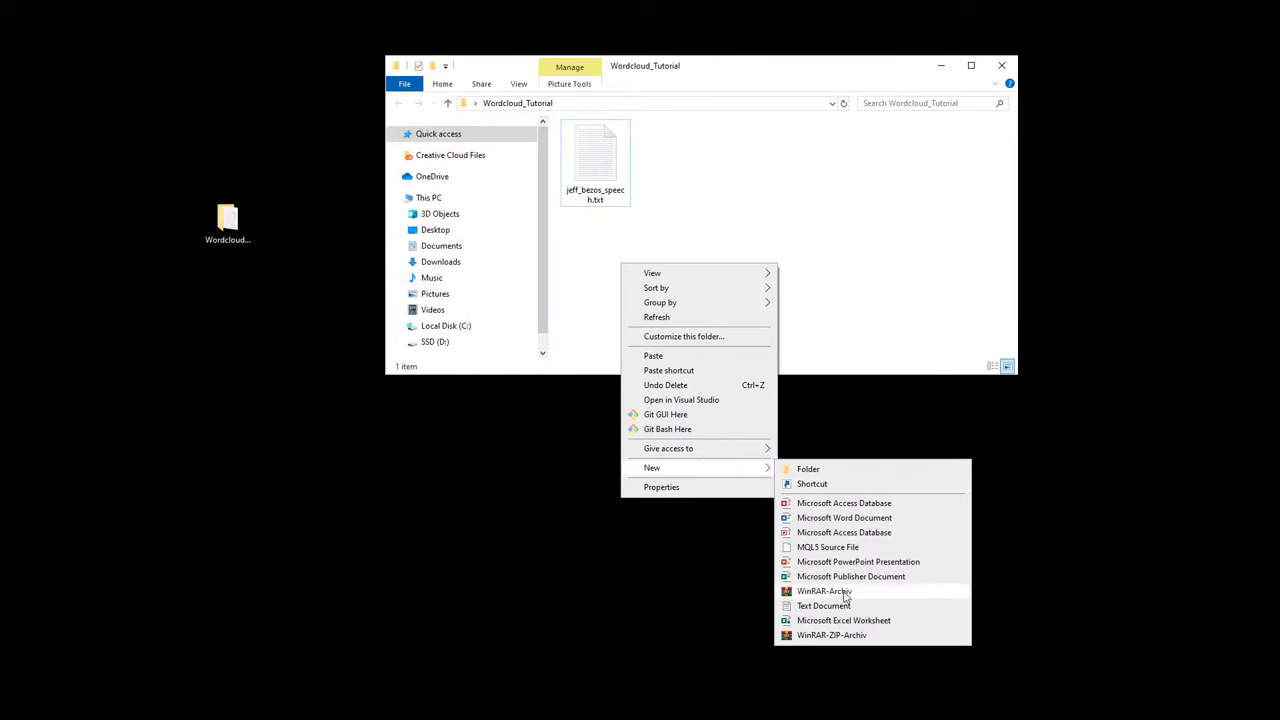
pyautogui.click(823, 605)
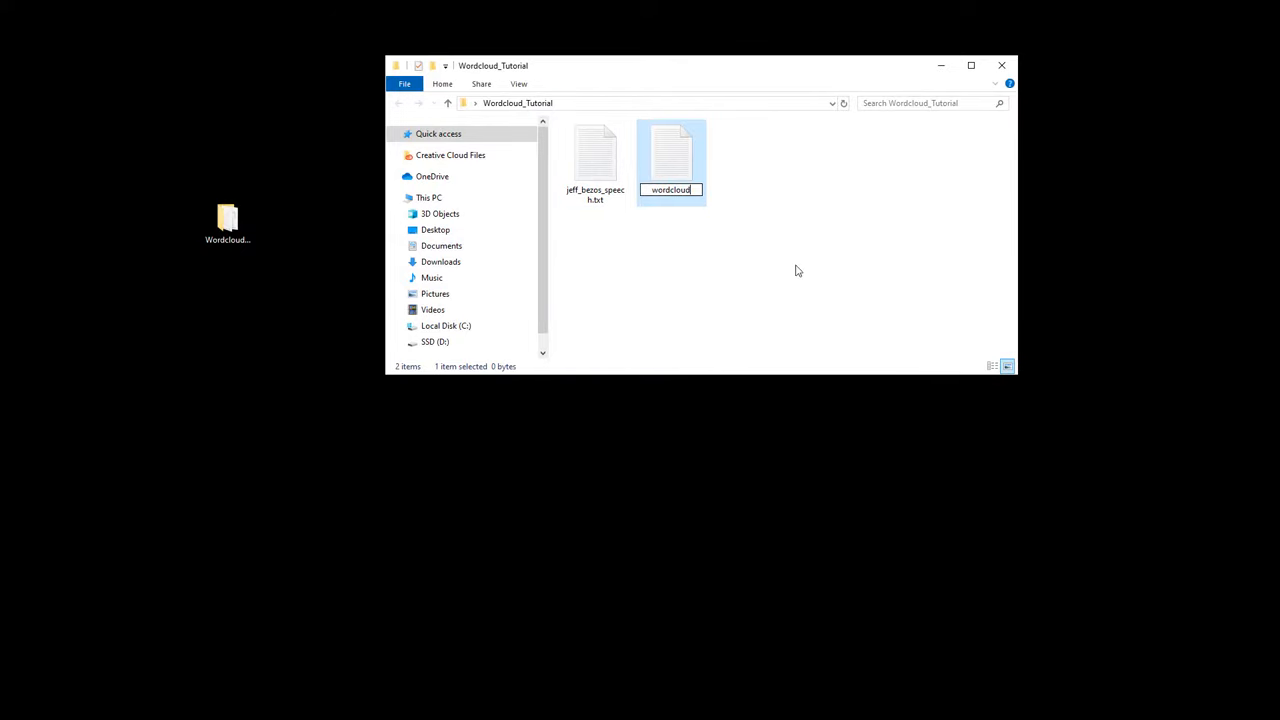
pyautogui.write('wordcloud_example')
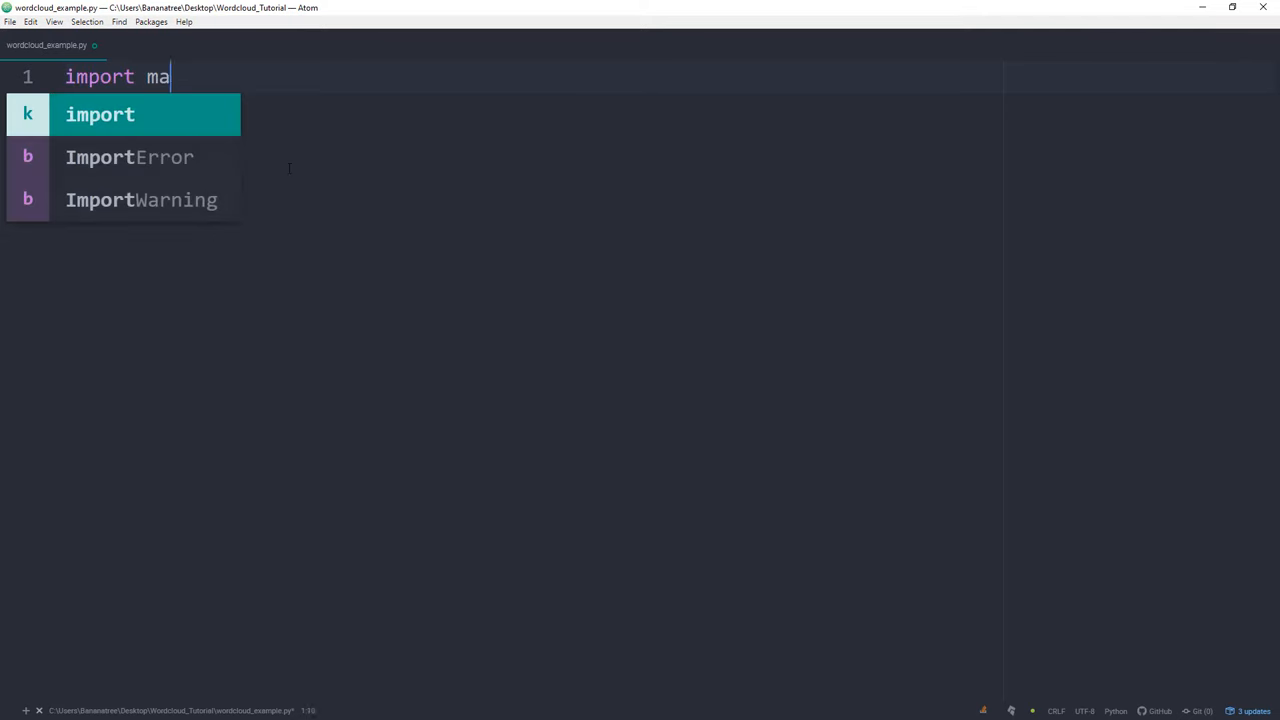
# Import matplotlib.pyplot, WordCloud with STOPWORDS, sys and os
pyautogui.write('tplotlib.pyplot as plt')
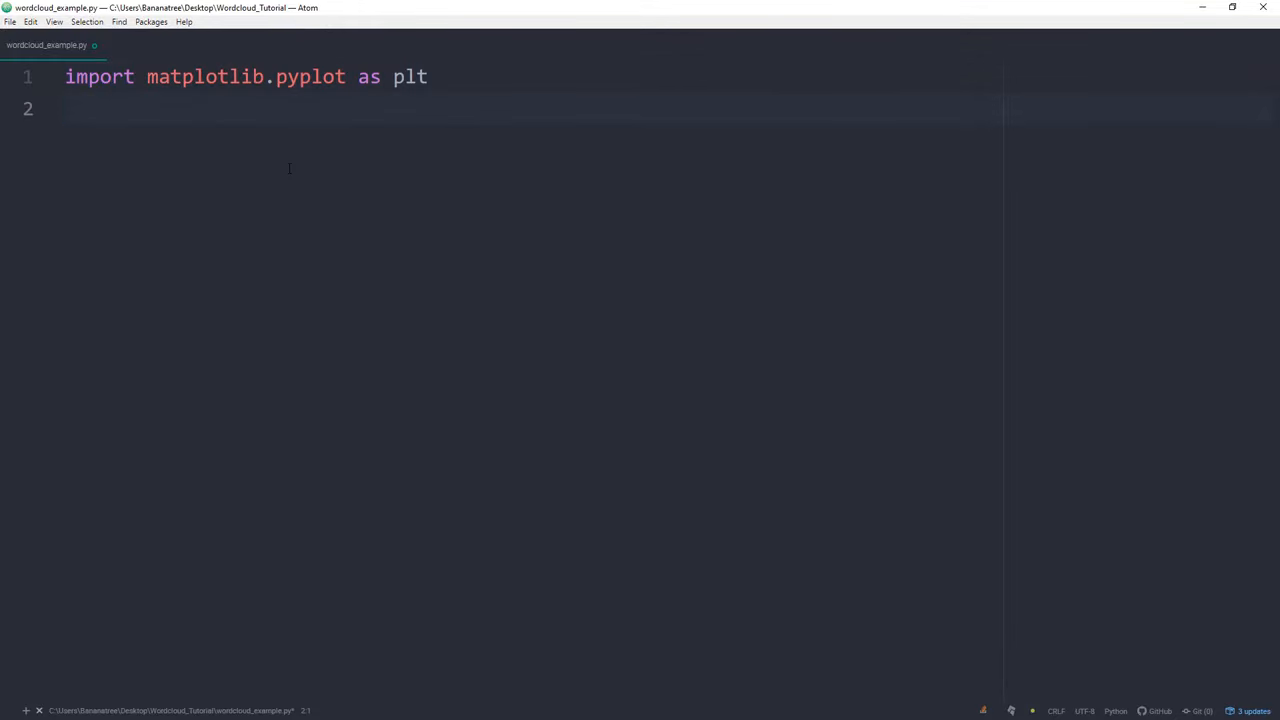
pyautogui.write('from wordcloud import WordCloud')
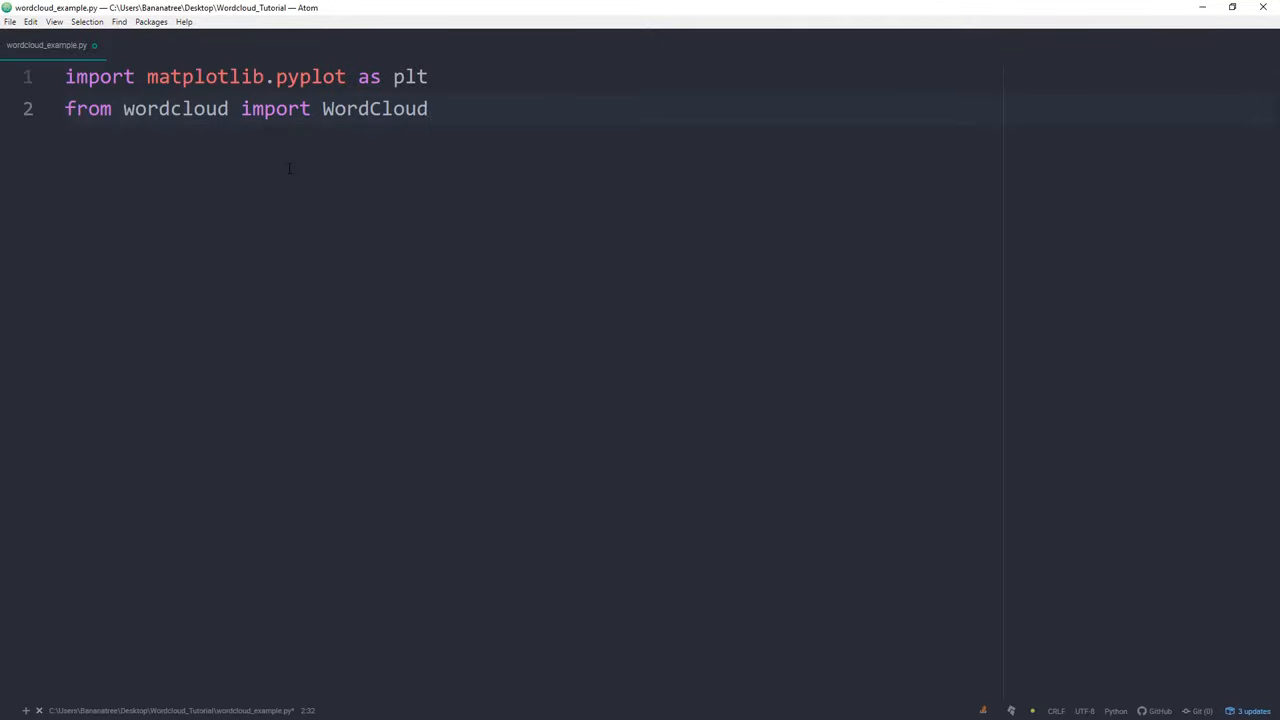
pyautogui.write(', STOPWORDS')
pyautogui.write('imp')
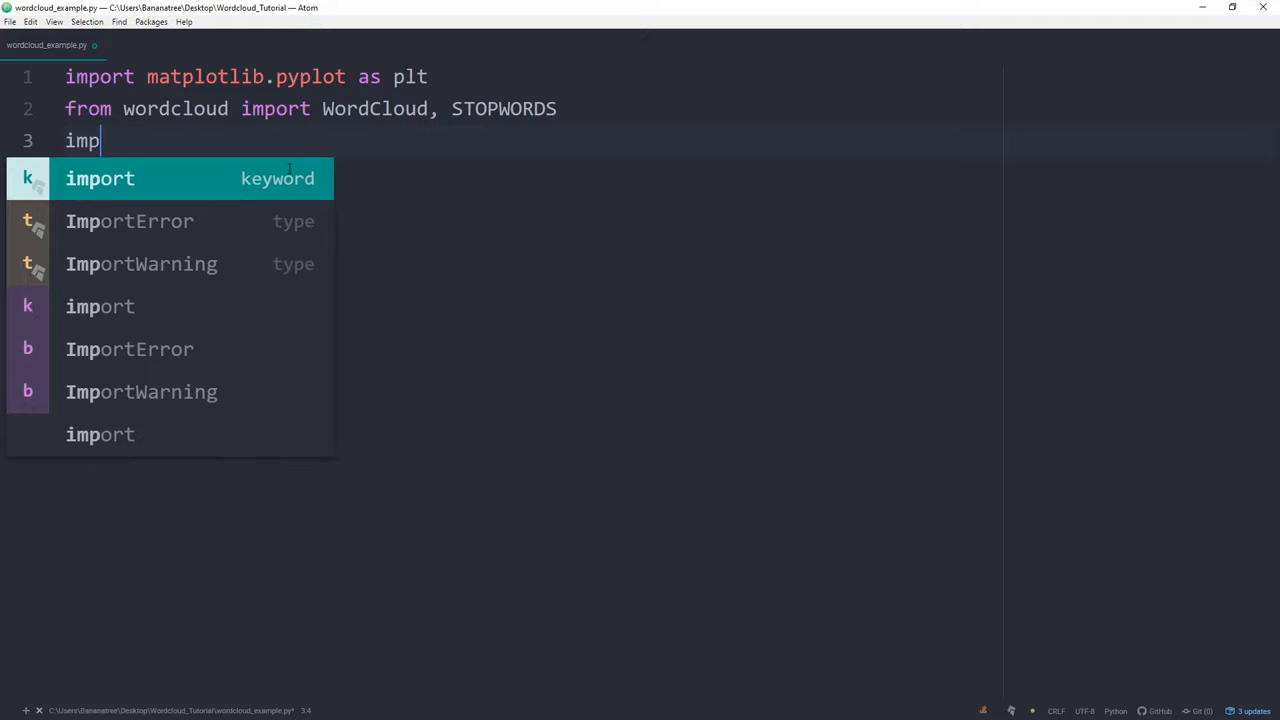
pyautogui.write('ort sys,')
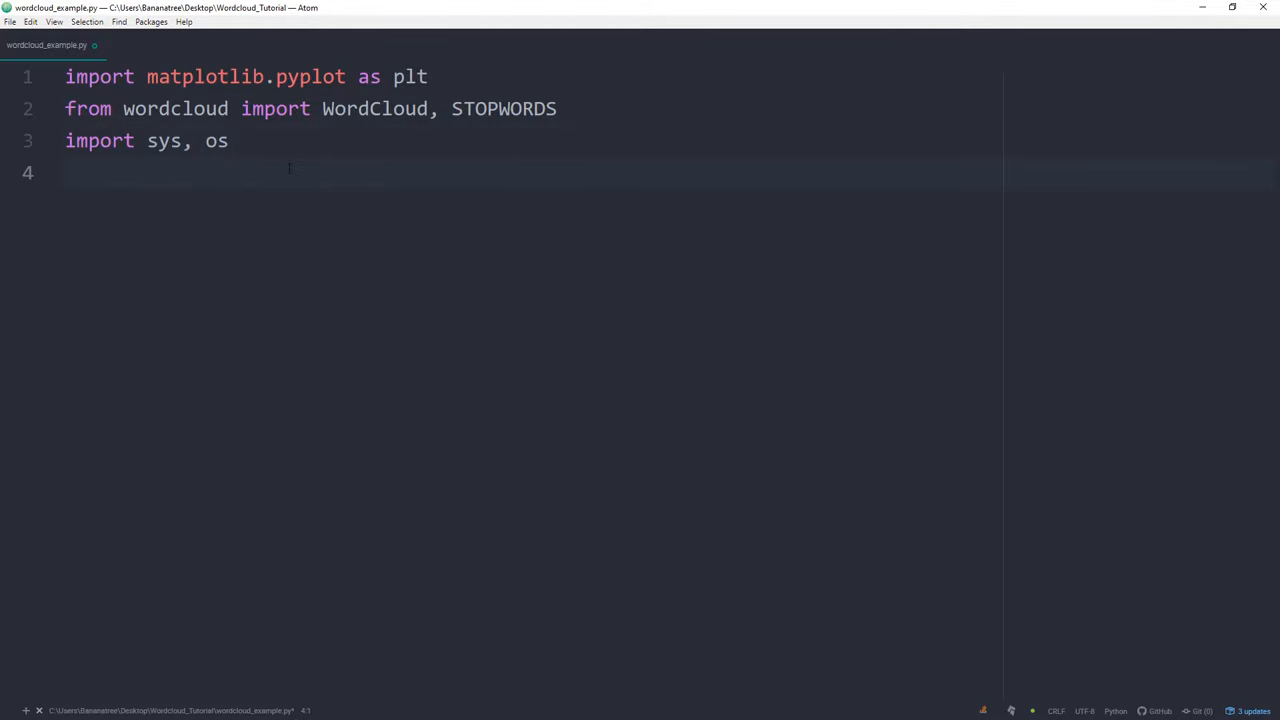
# Add os.chdir(sys.path[0]) and begin a '# Read text' comment
pyautogui.write('os.chdir(s')
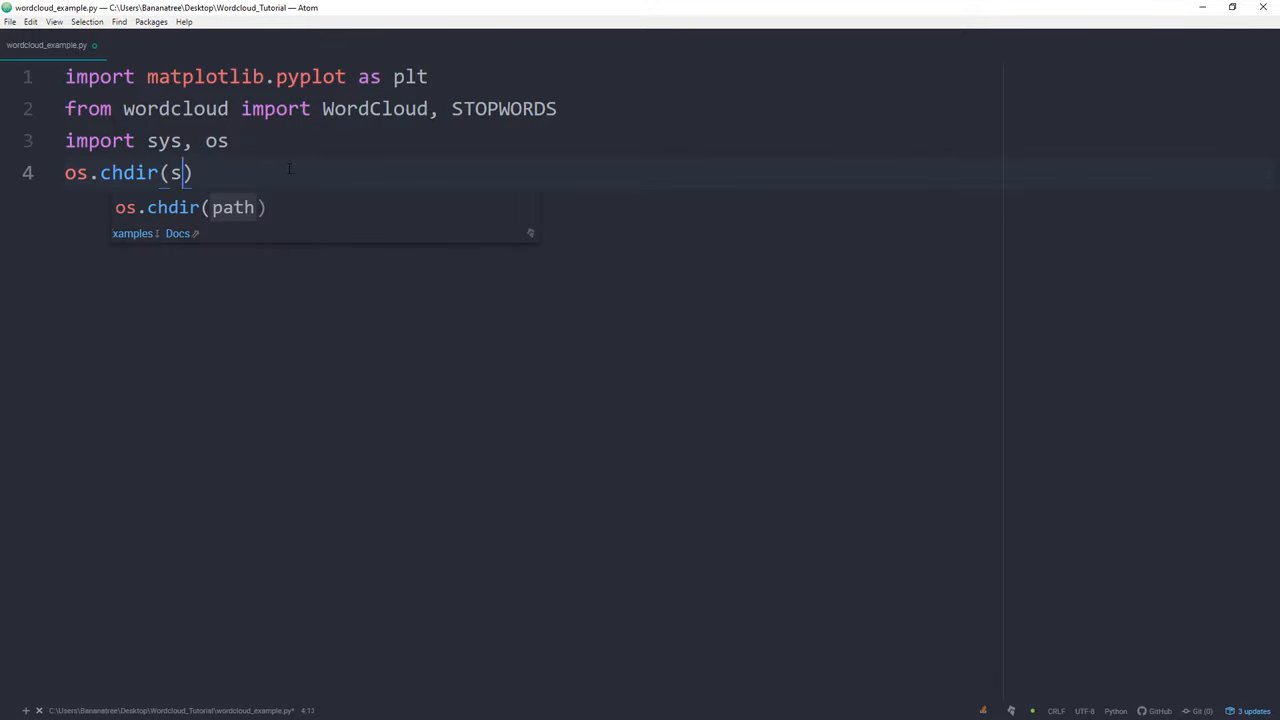
pyautogui.write('ys.p')
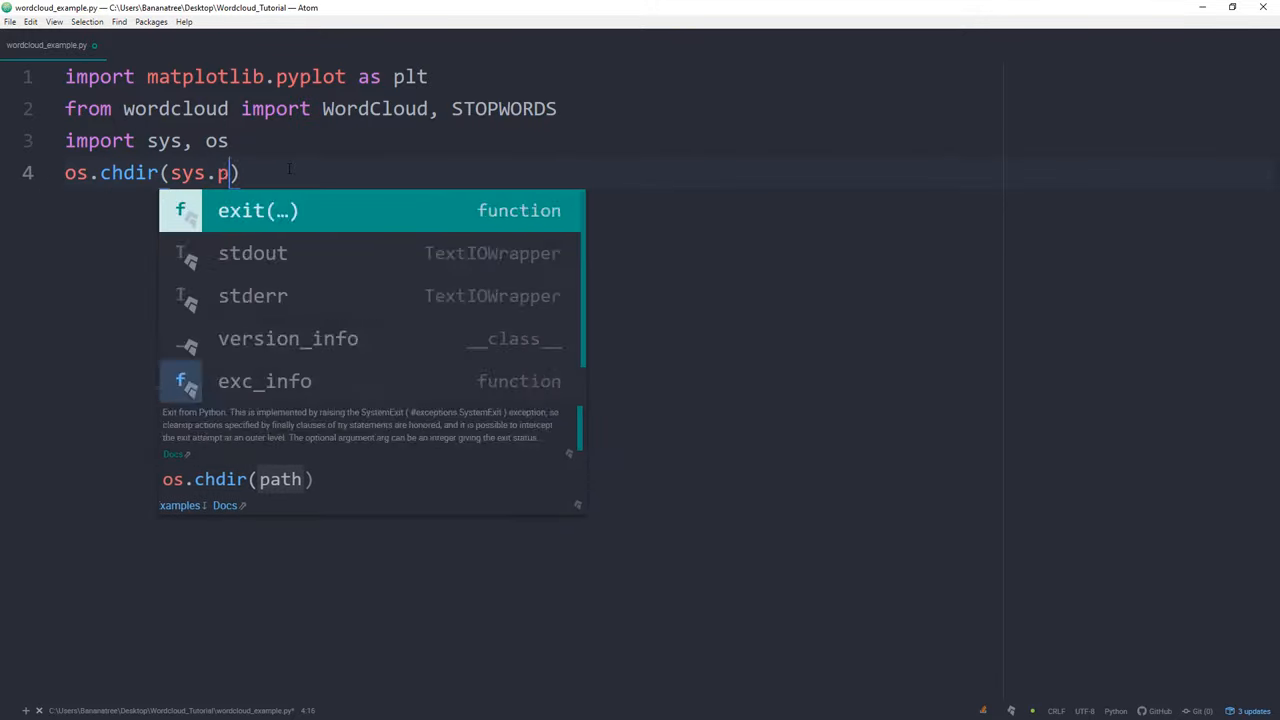
pyautogui.write('ath[0')
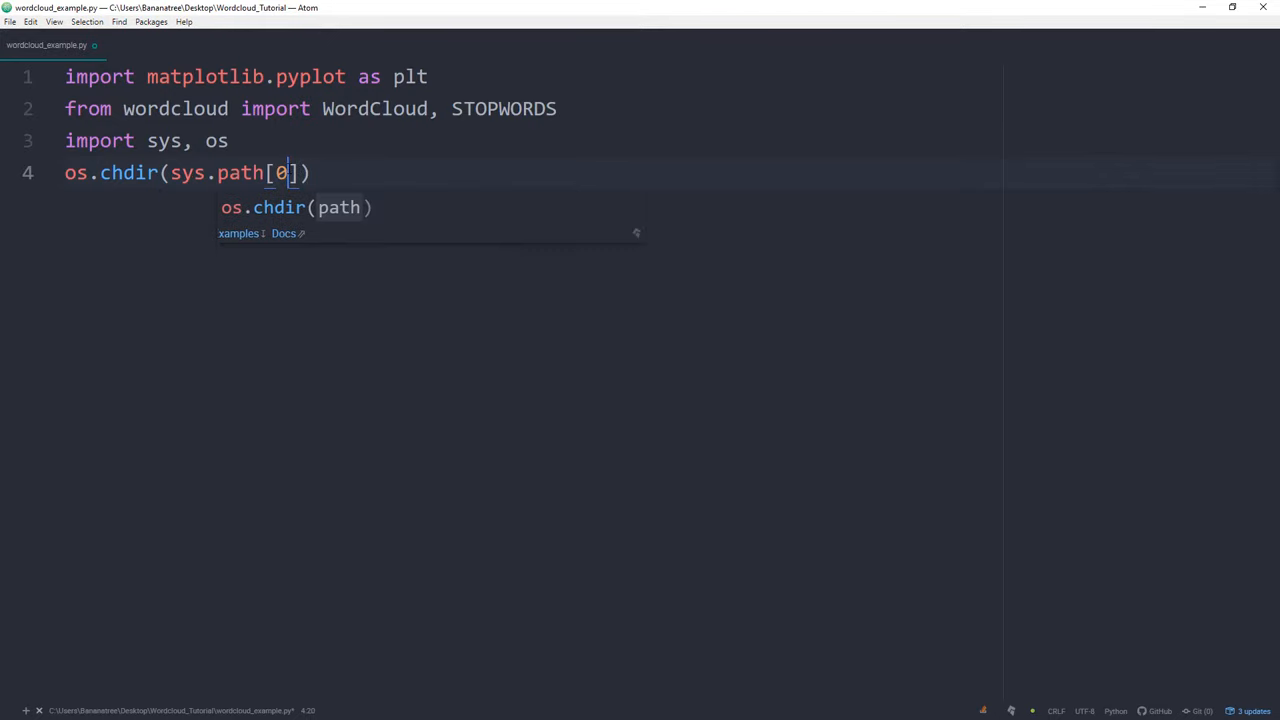
pyautogui.press('enter')
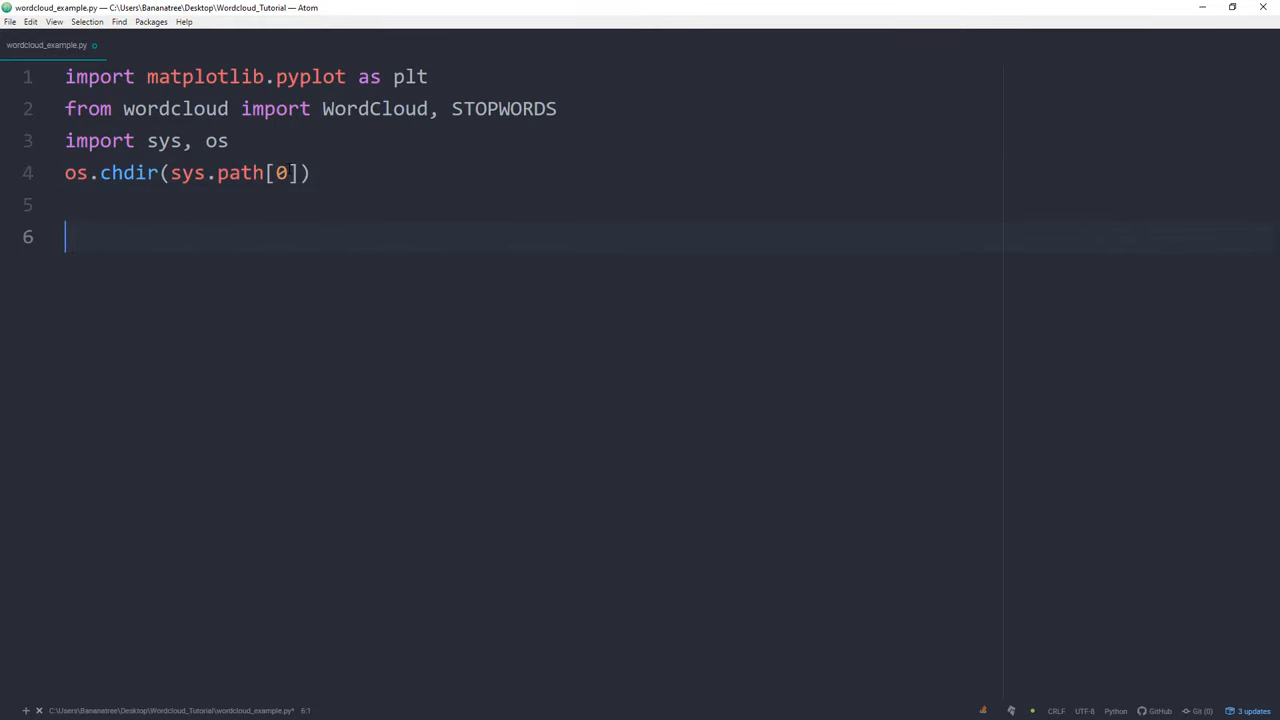
pyautogui.write('# Read t')
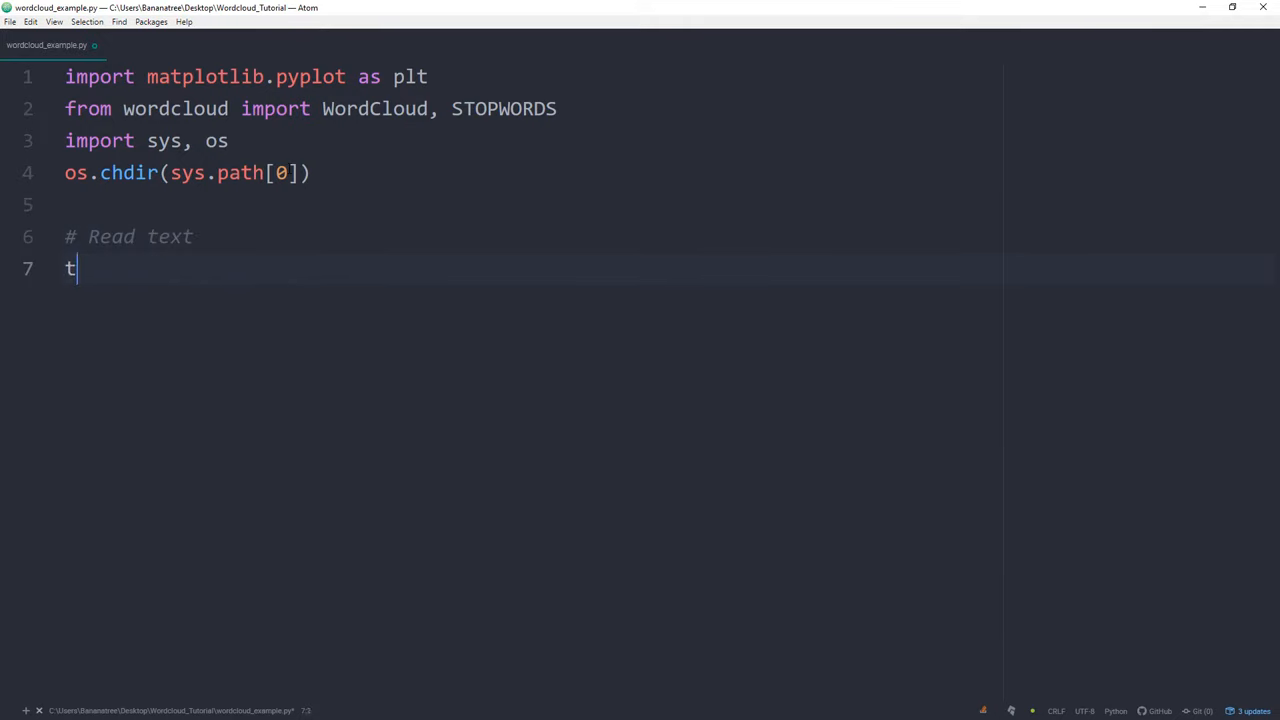
# Set text = open('jeff_bezos_speech.txt', mode='r', encoding='utf-8').read()
pyautogui.write('ext = o')
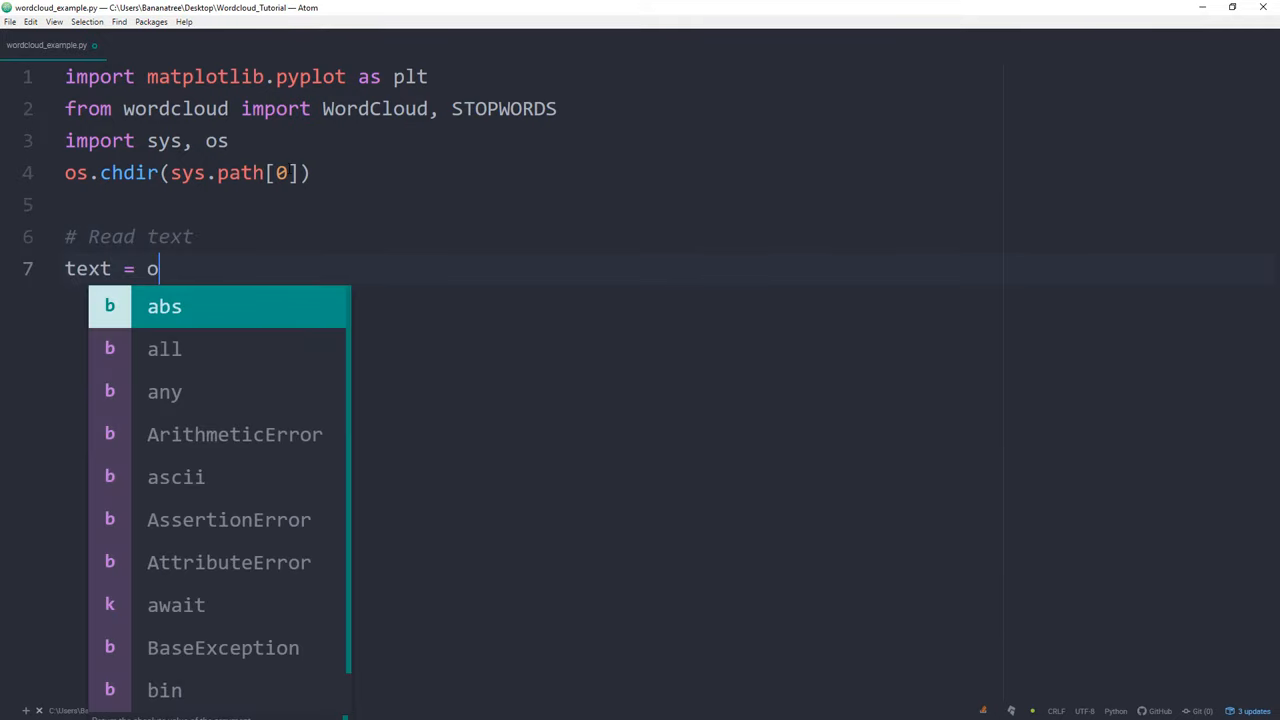
pyautogui.write('pen()')
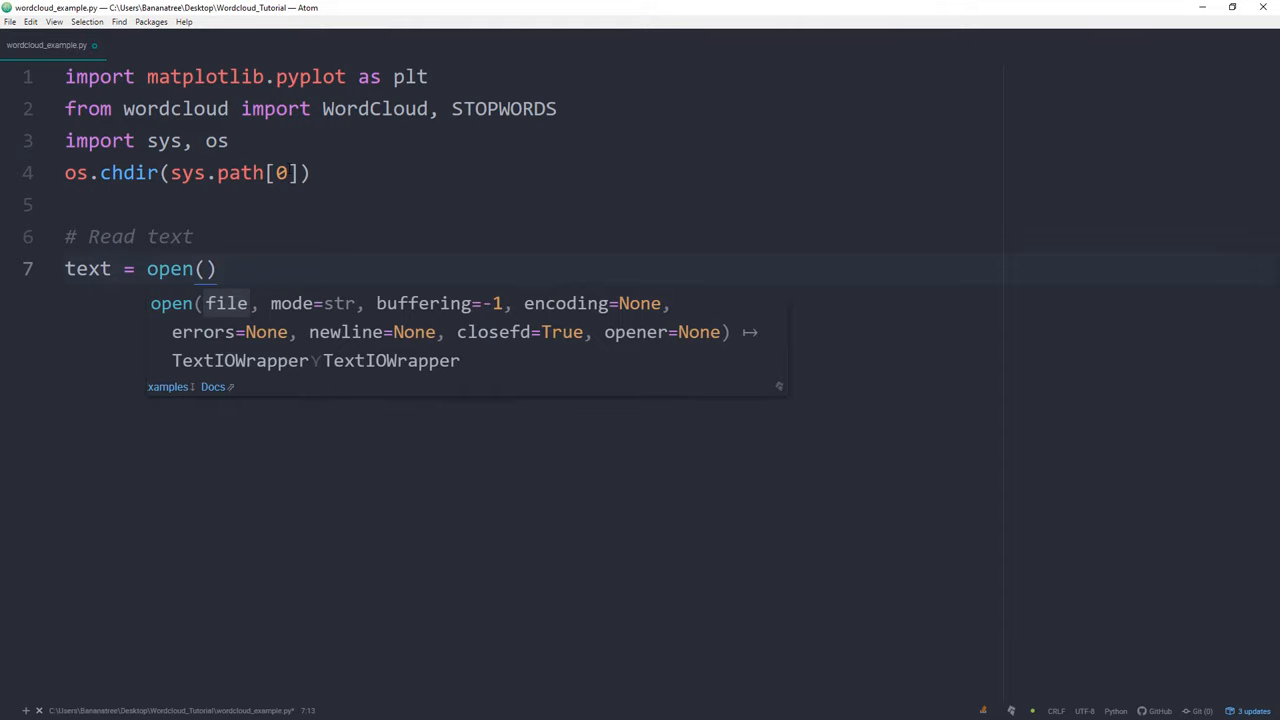
pyautogui.write("''")
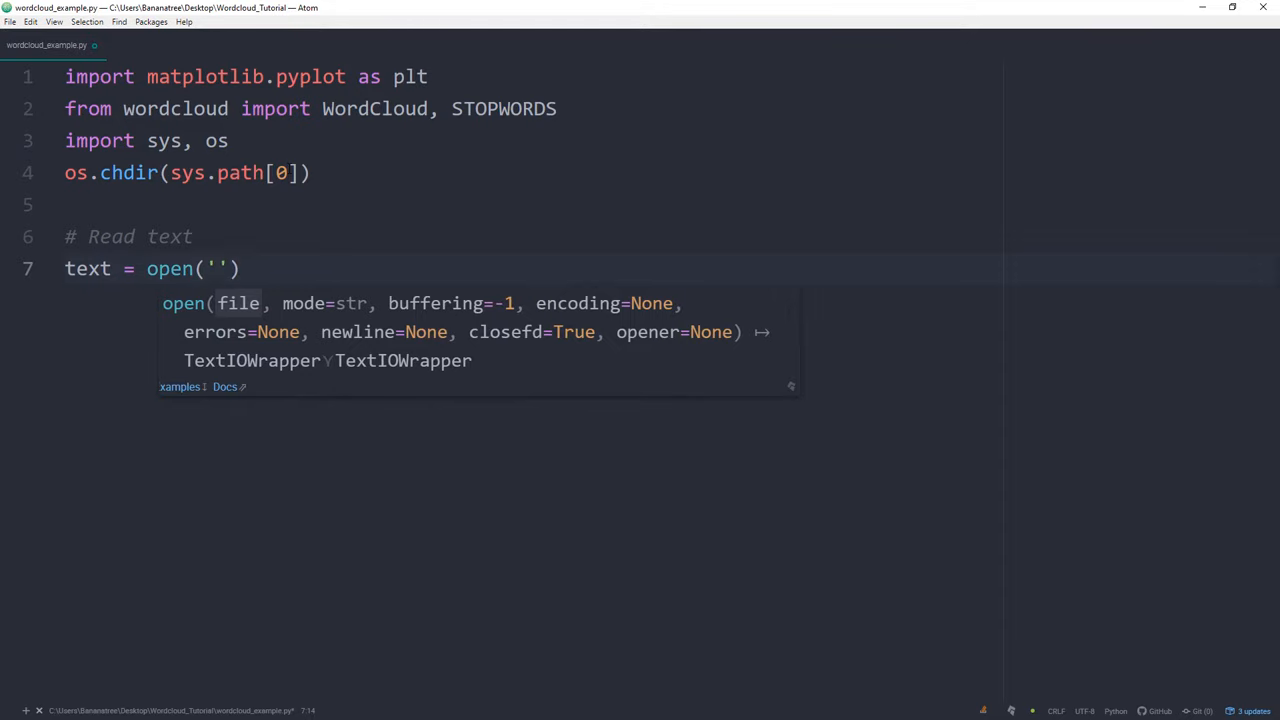
pyautogui.write('jeff_bezos_speech.txt')
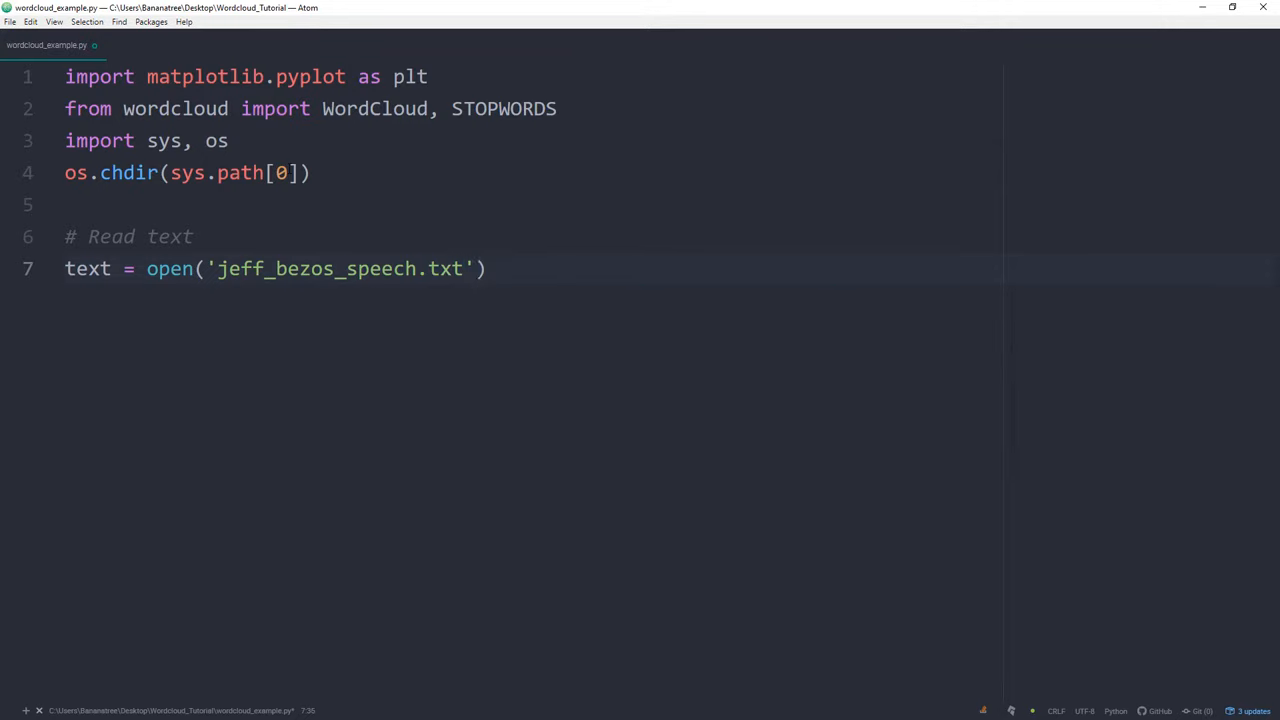
pyautogui.write(", mode='r'")
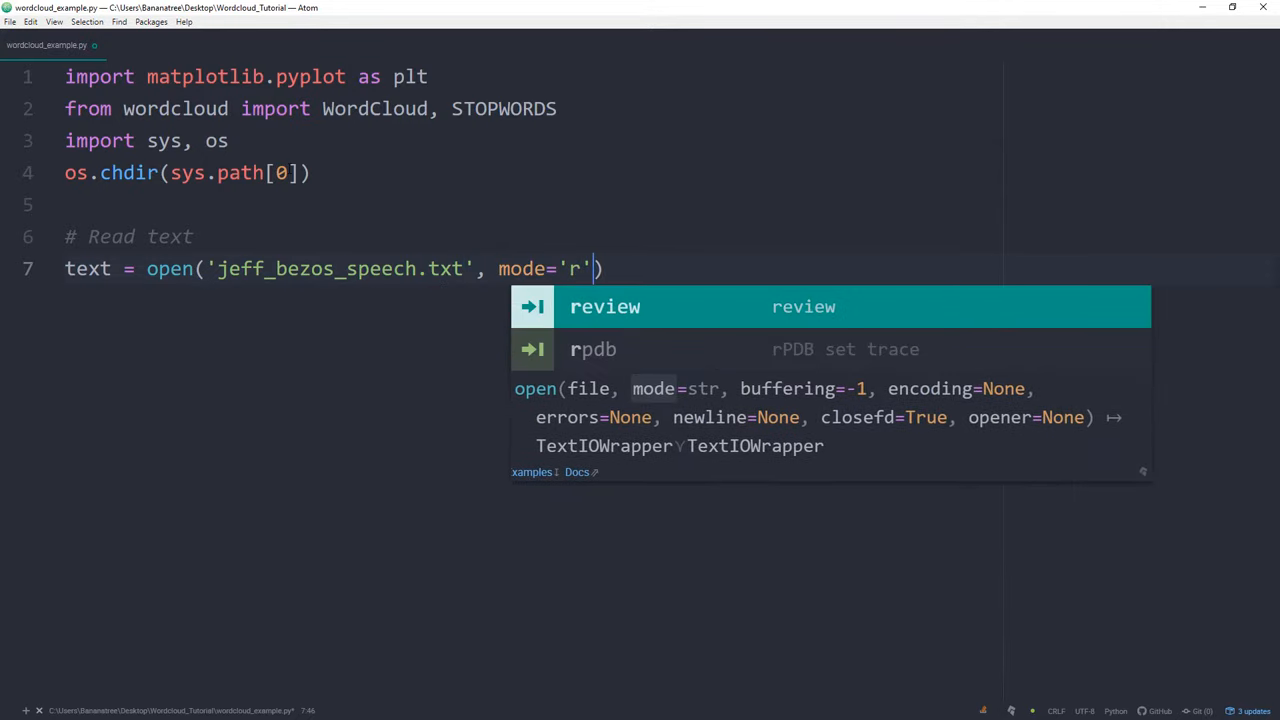
pyautogui.write(", encoding='ut'")
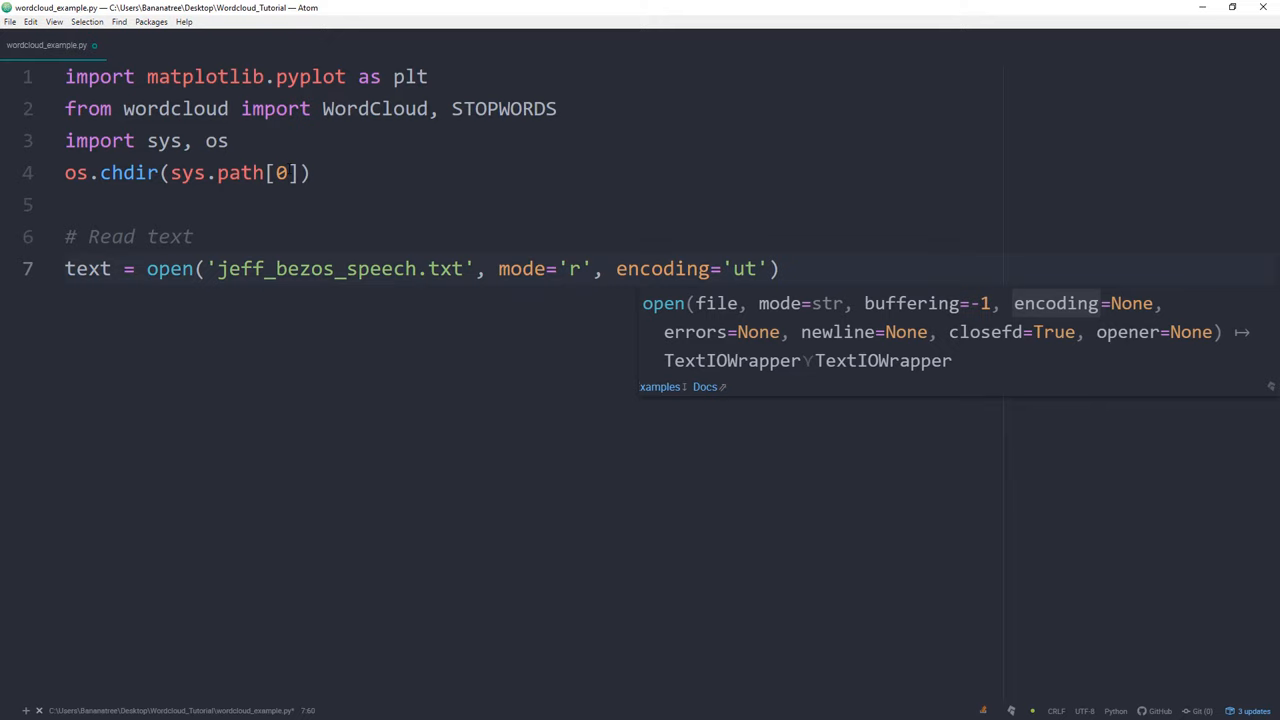
pyautogui.write("f-8').")
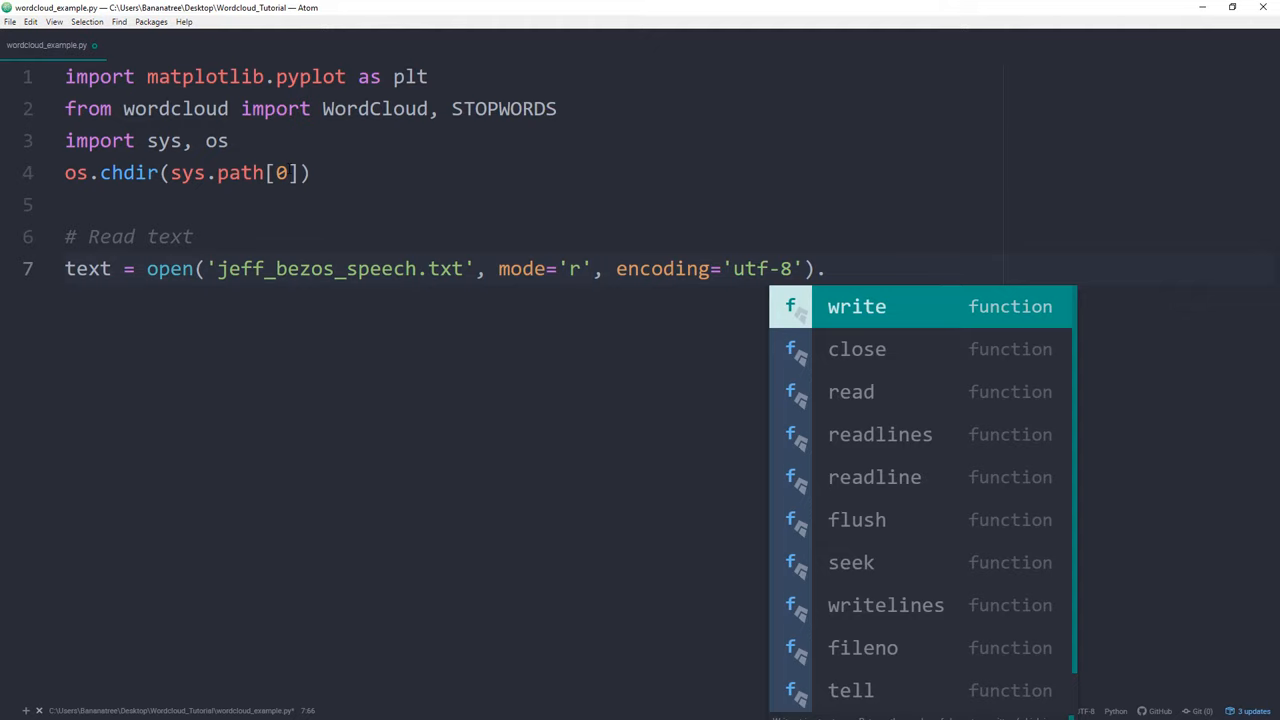
pyautogui.write('read()')
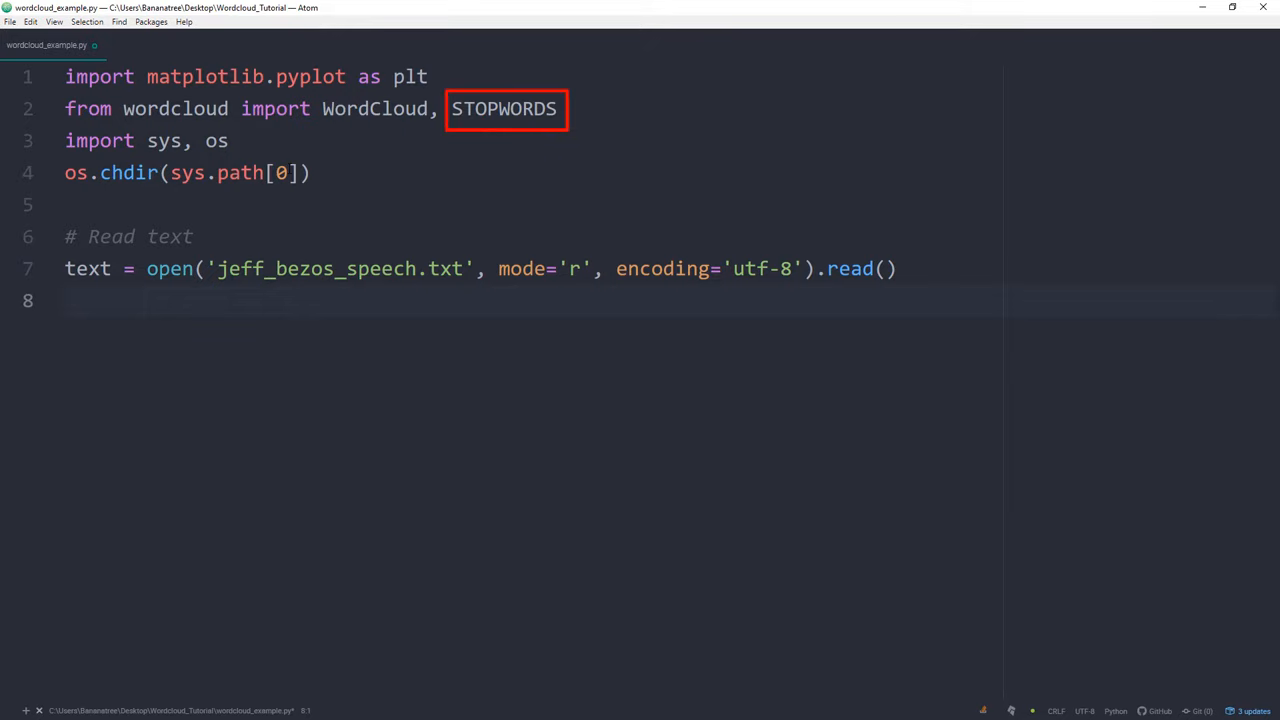
# Print len(stopwords) and run the script, which reports 192 stopwords
pyautogui.write('s')
pyautogui.write('print(stopwords')
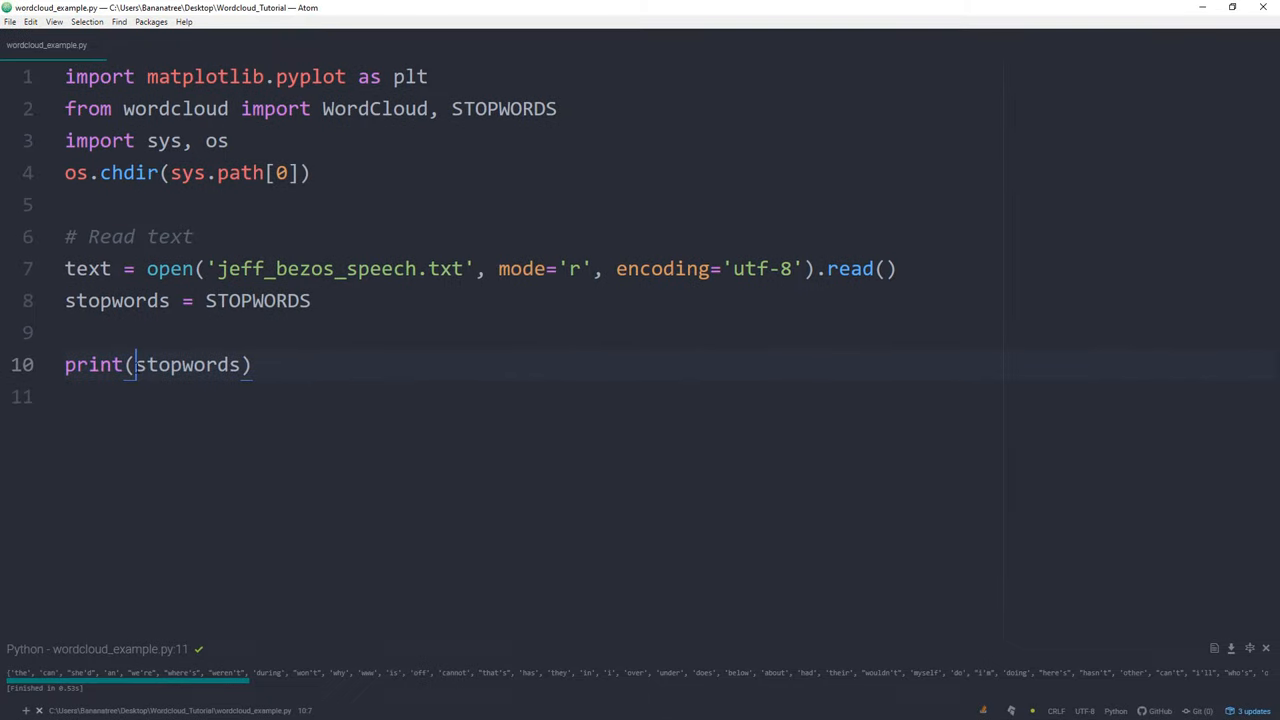
pyautogui.write('len(')
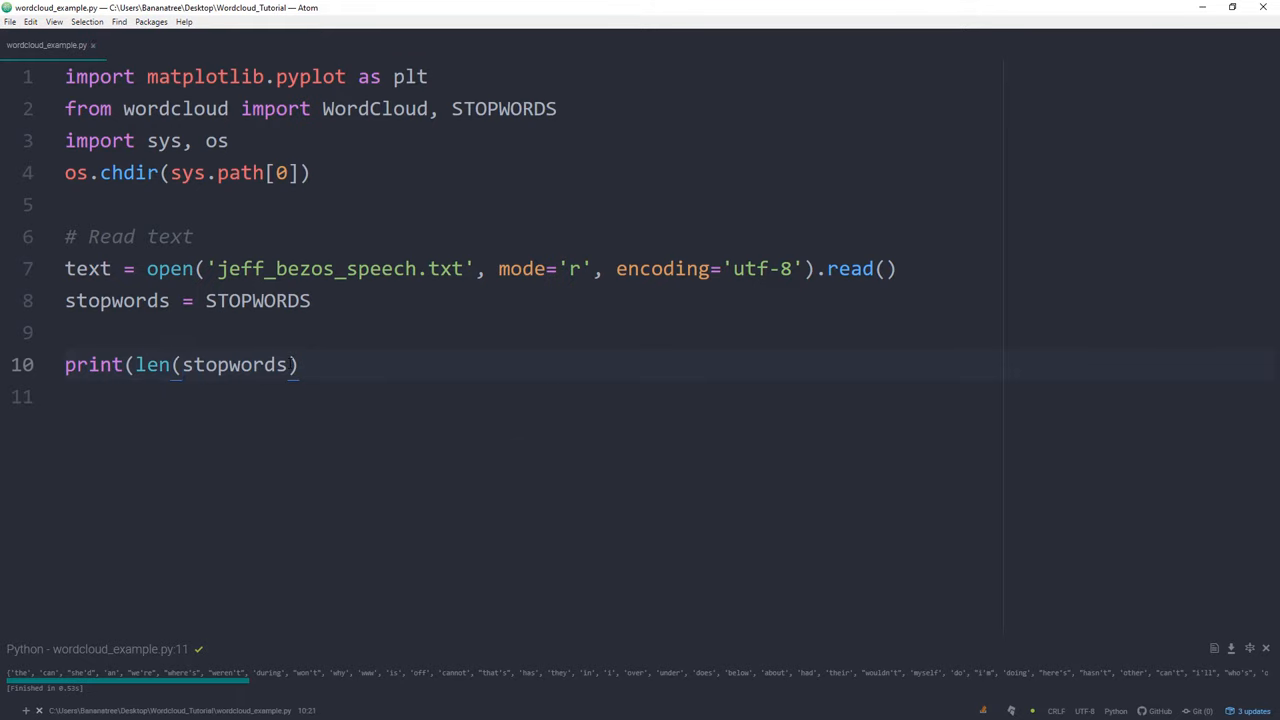
pyautogui.write(')')
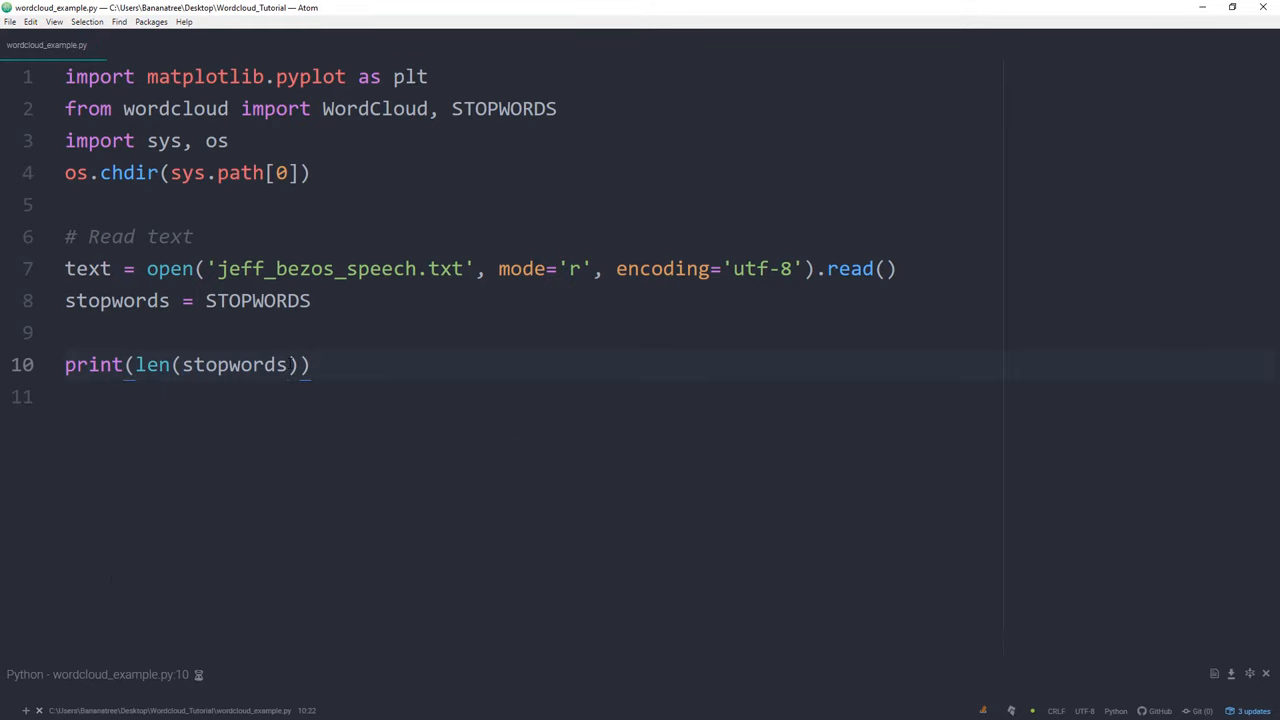
pyautogui.press('ctrl+shift+b')
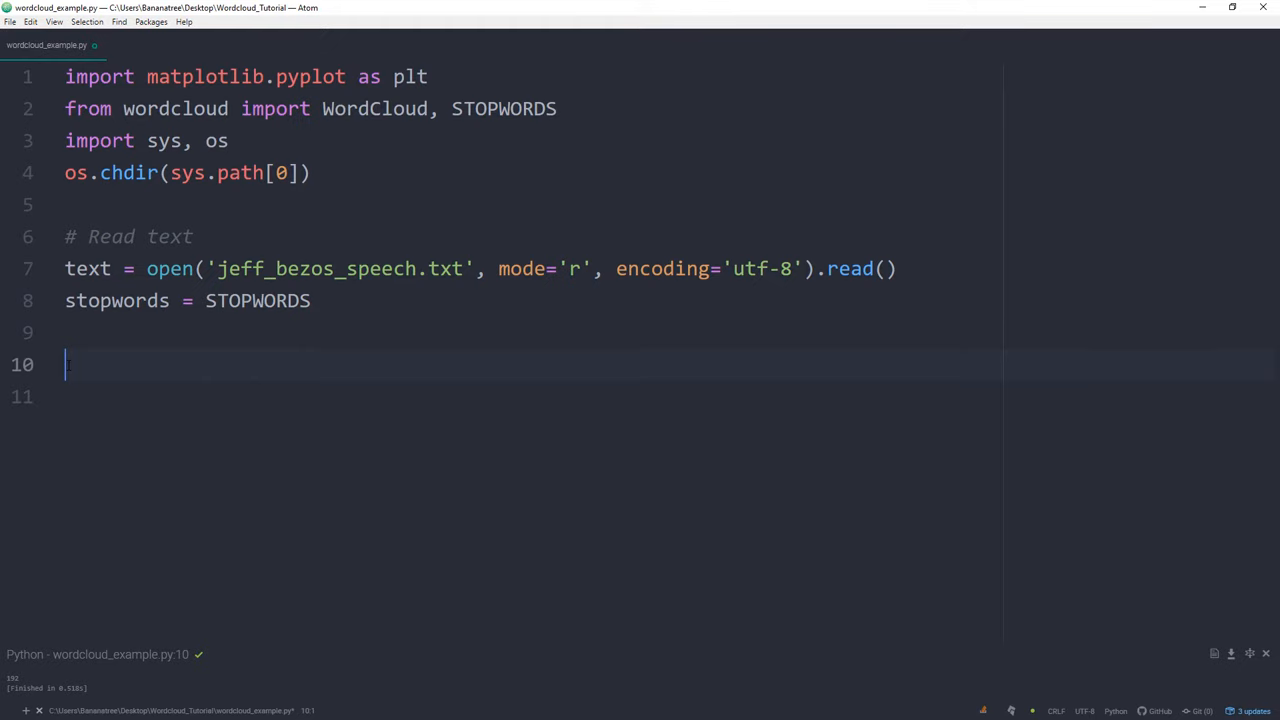
# Create wc = WordCloud with background 'white', stopwords, height 600, width 400
pyautogui.write('wc')
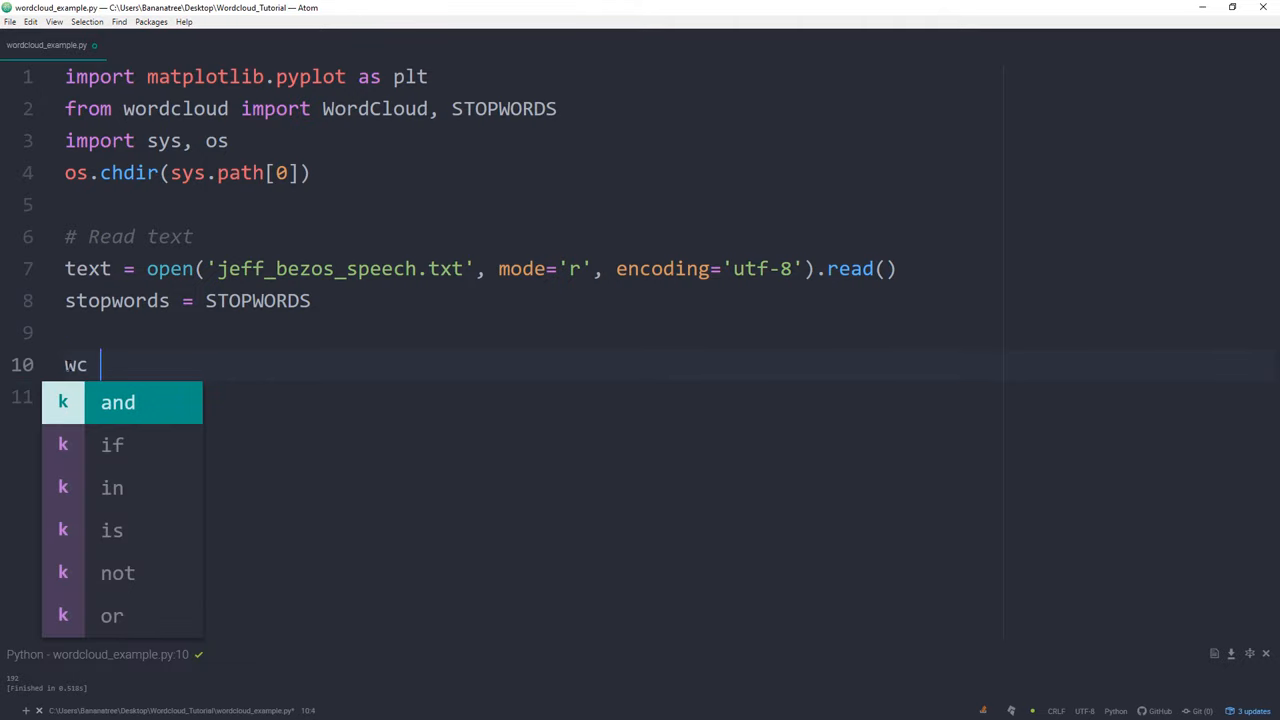
pyautogui.write('= WordCloud()')
pyautogui.click(520, 397)
pyautogui.write("background_color='black")
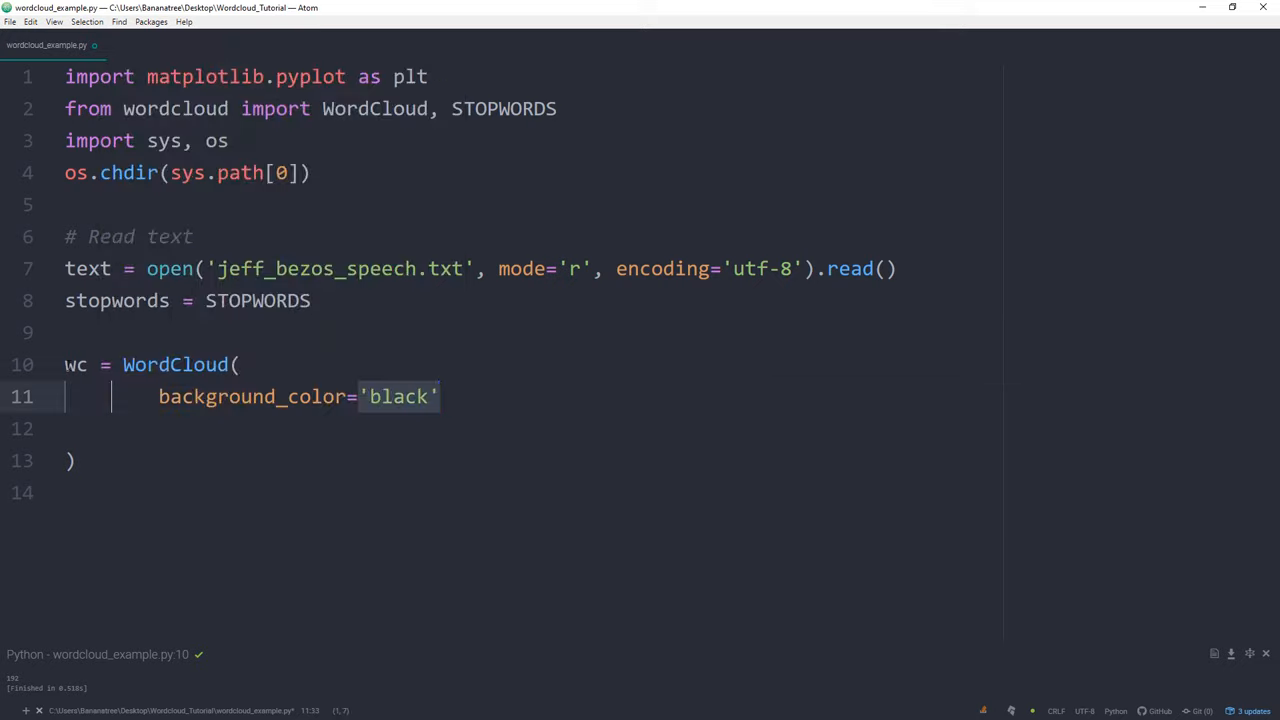
pyautogui.write('white')
pyautogui.click(530, 429)
pyautogui.write('stopwords=stopwords')
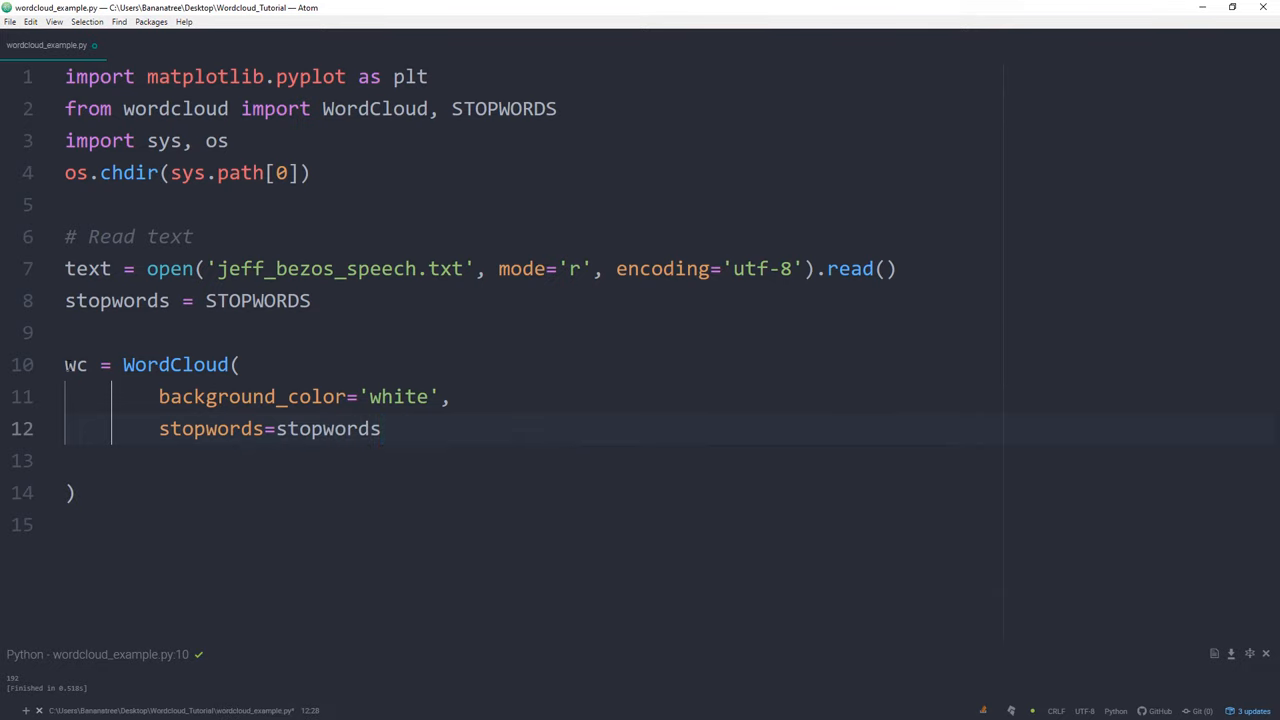
pyautogui.write('height')
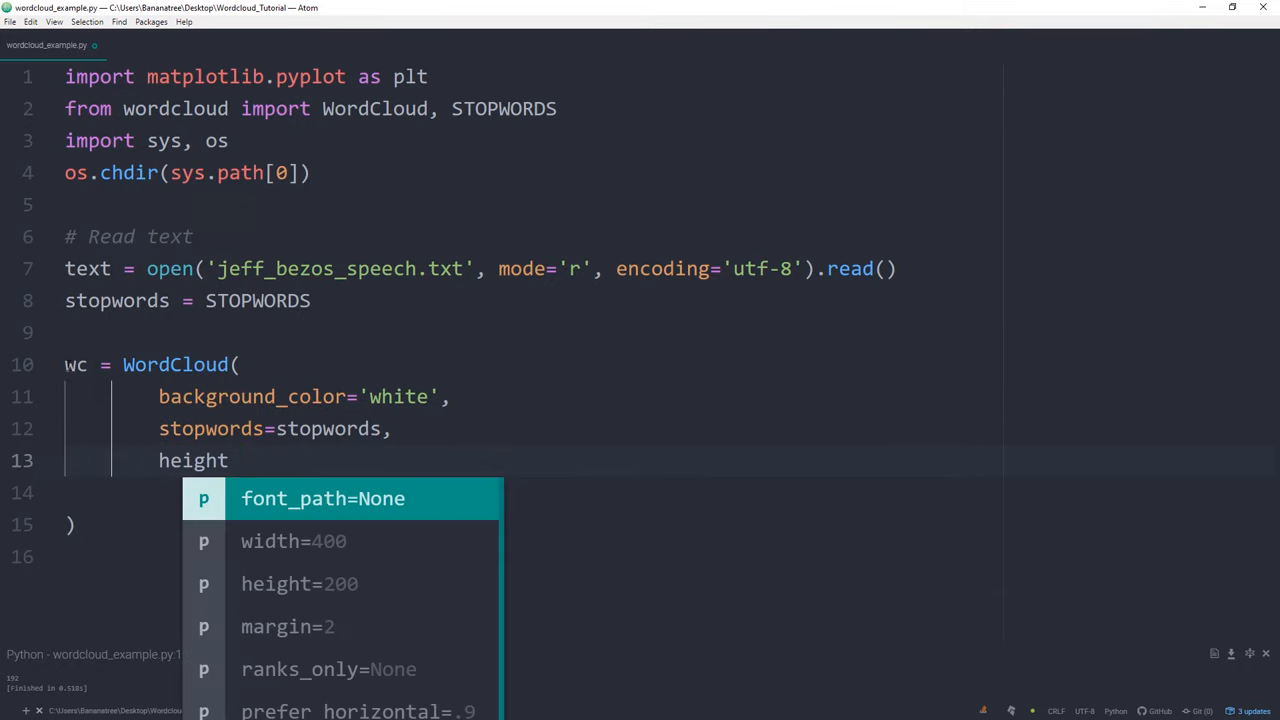
pyautogui.write('width=400')
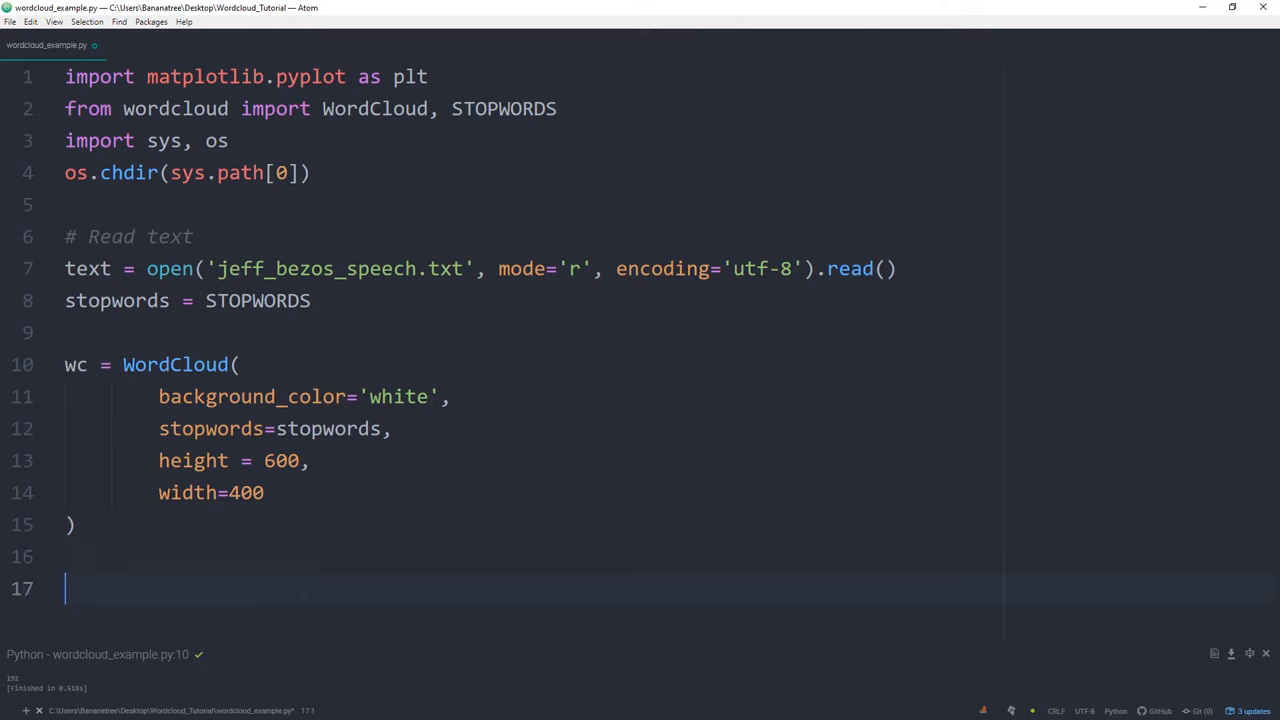
# Add wc.generate(text) to build the cloud from the speech
pyautogui.write('wc.he')
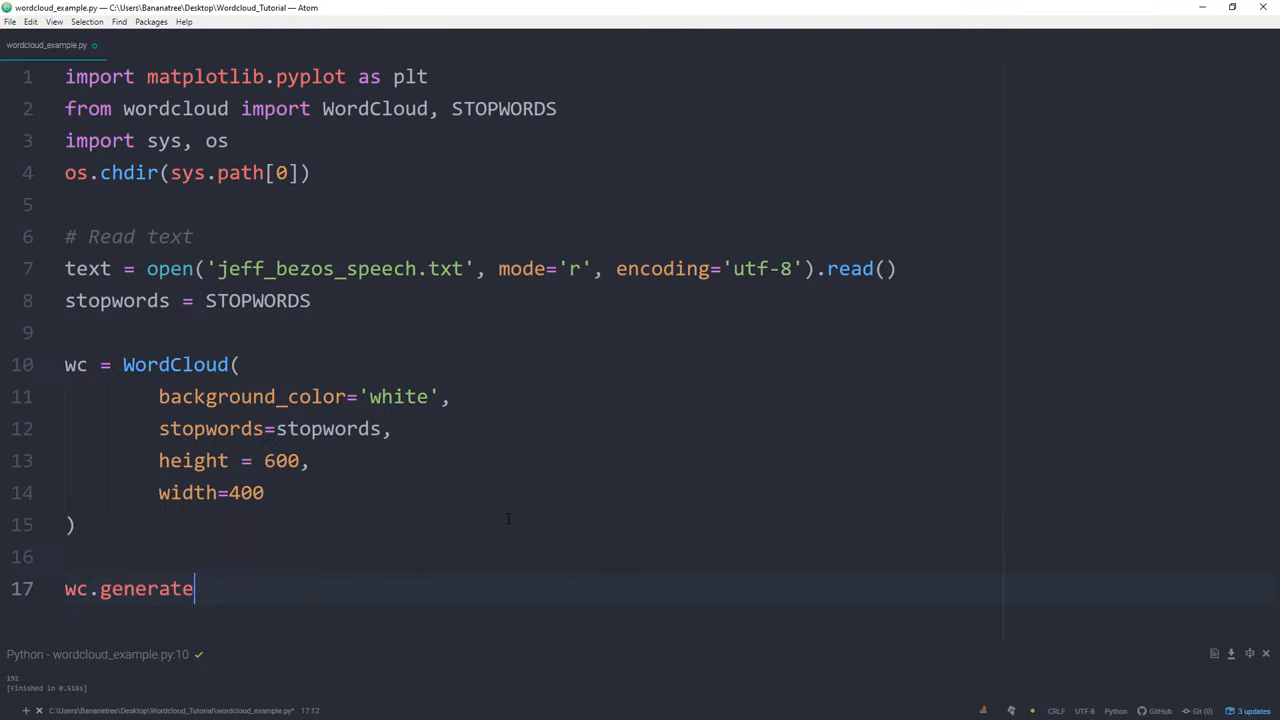
pyautogui.write('()')
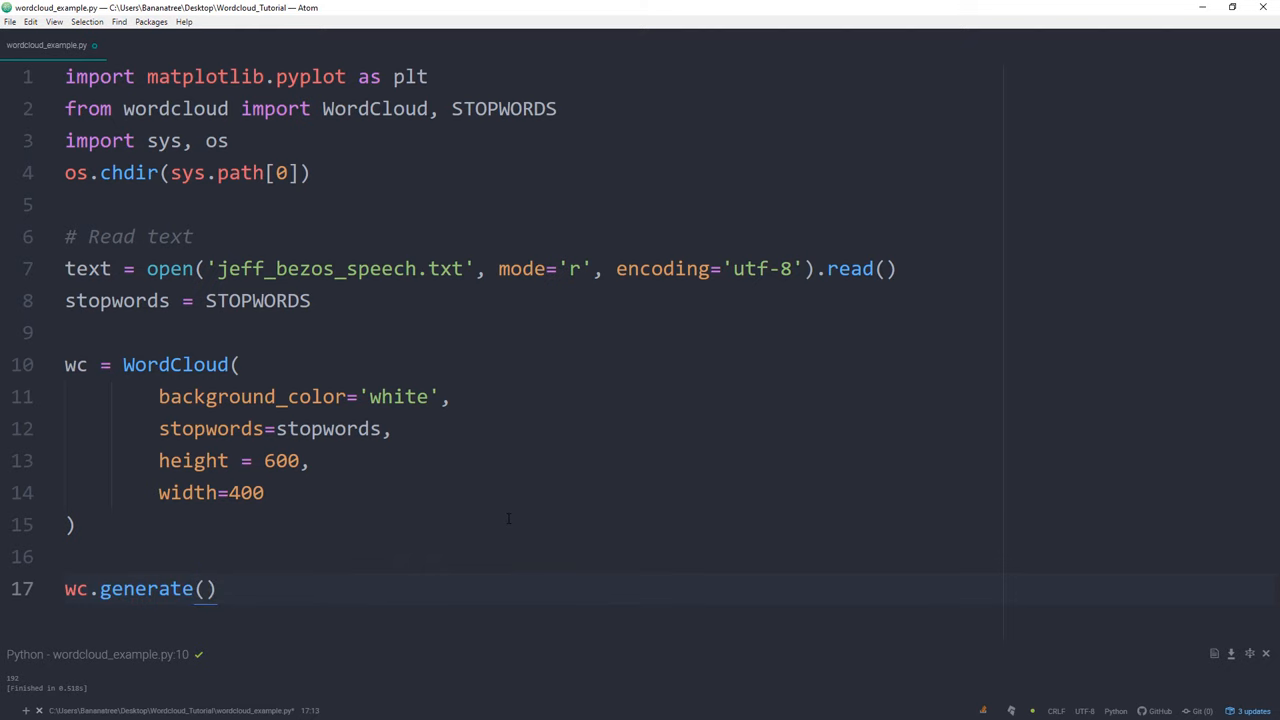
pyautogui.write('text')
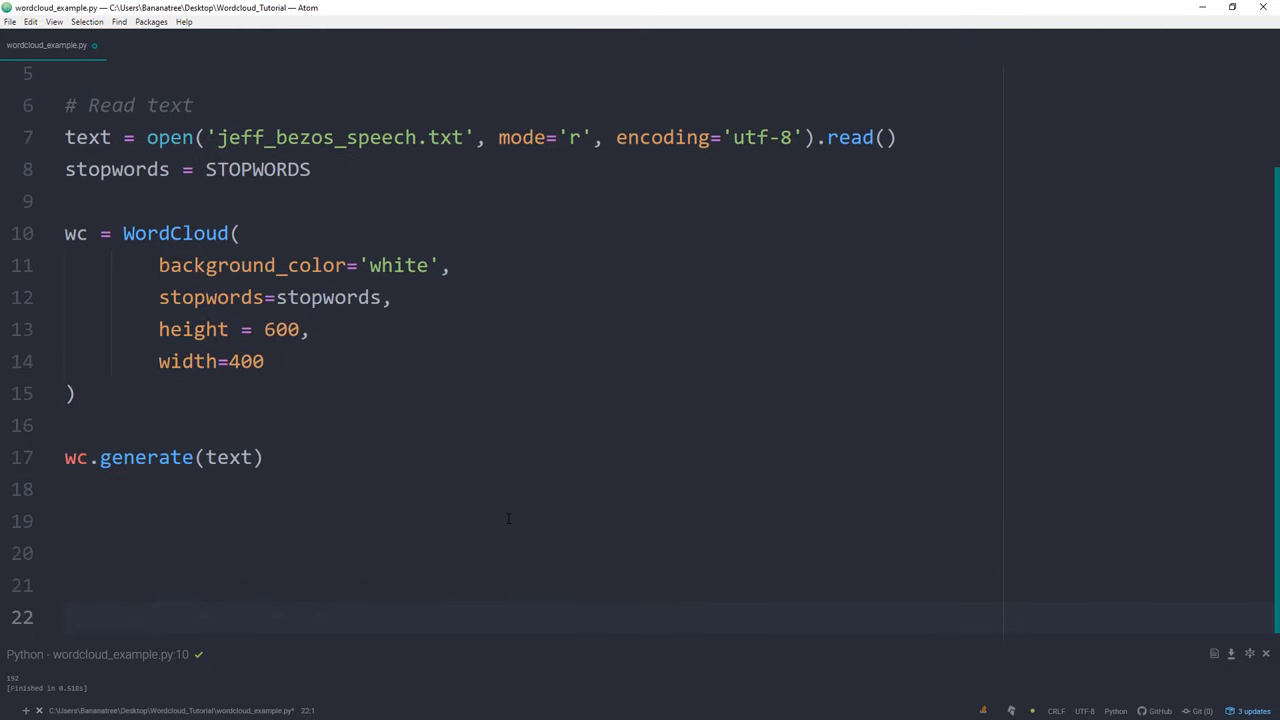
# Add a '# store to file' comment and wc.to_file('wordcloud_output.png')
pyautogui.write('#')
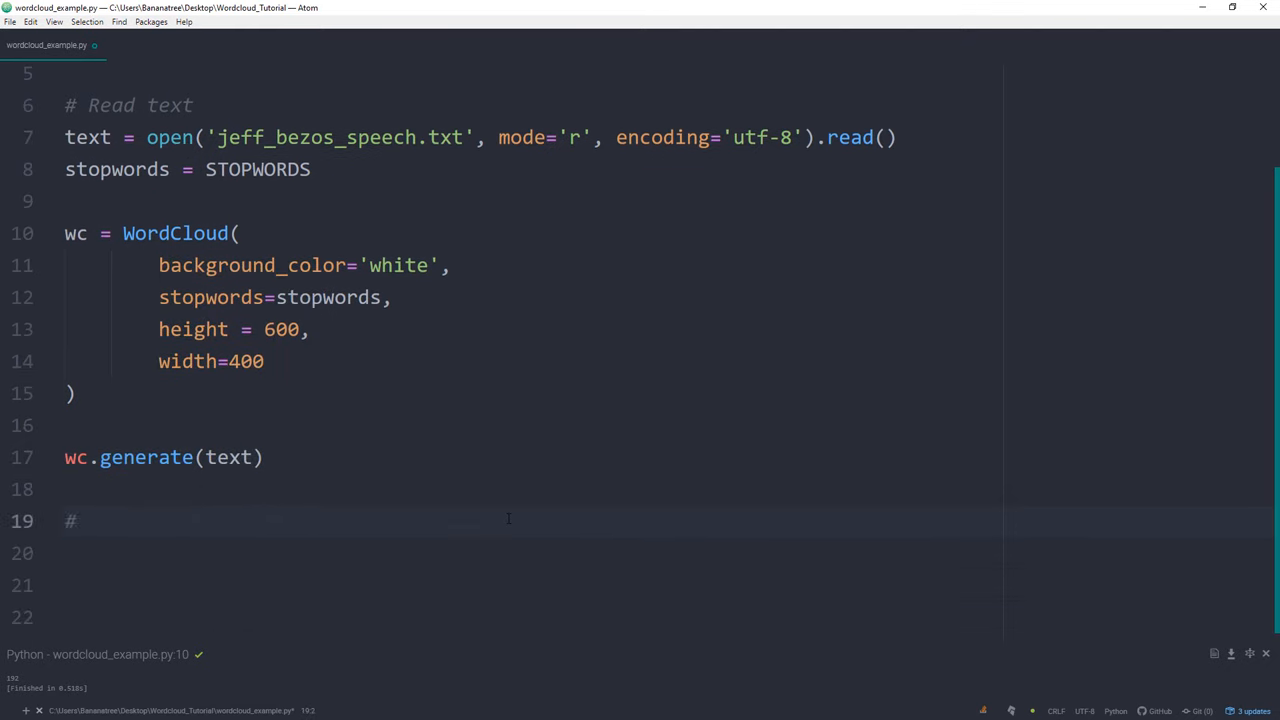
pyautogui.write('store to file')
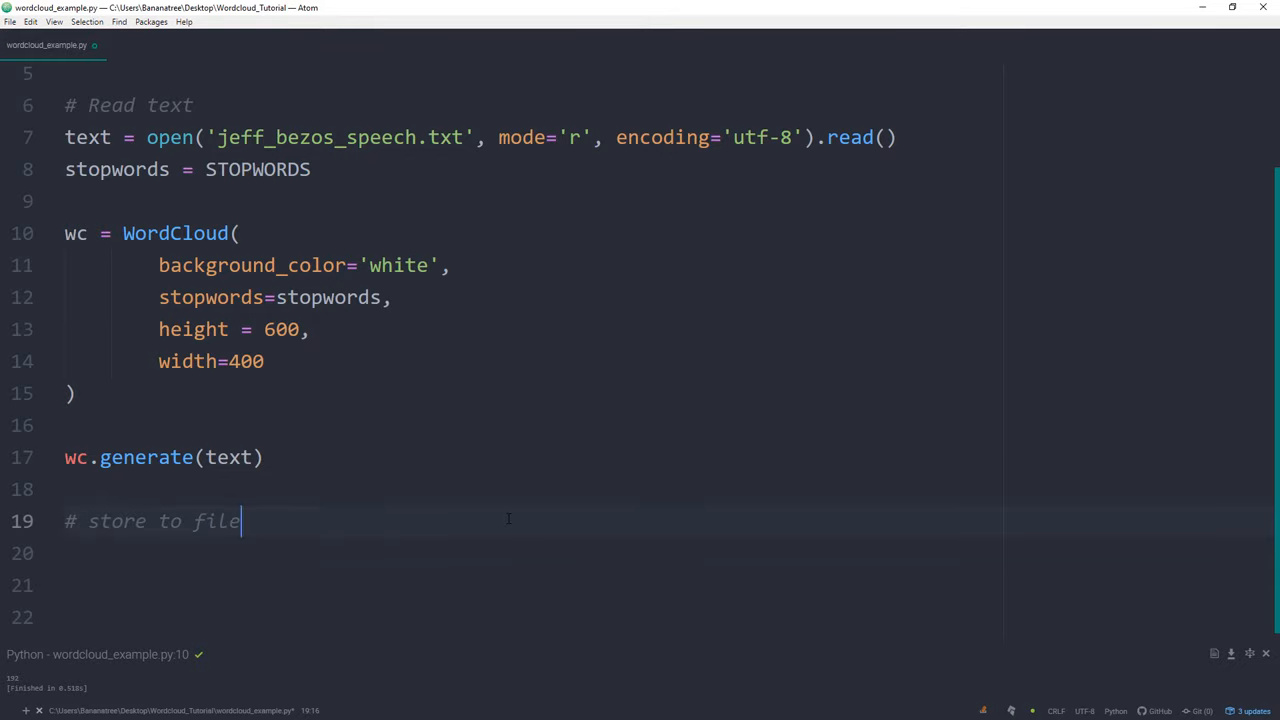
pyautogui.write('wc.')
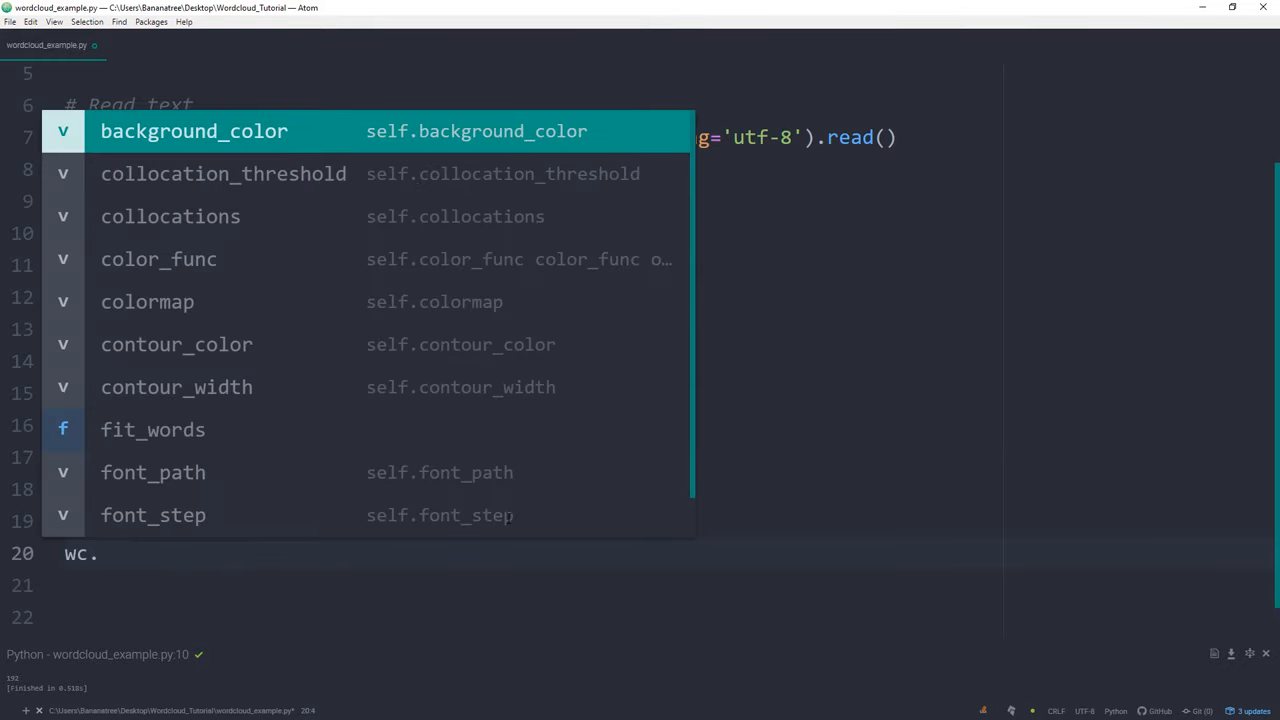
pyautogui.write('to_file')
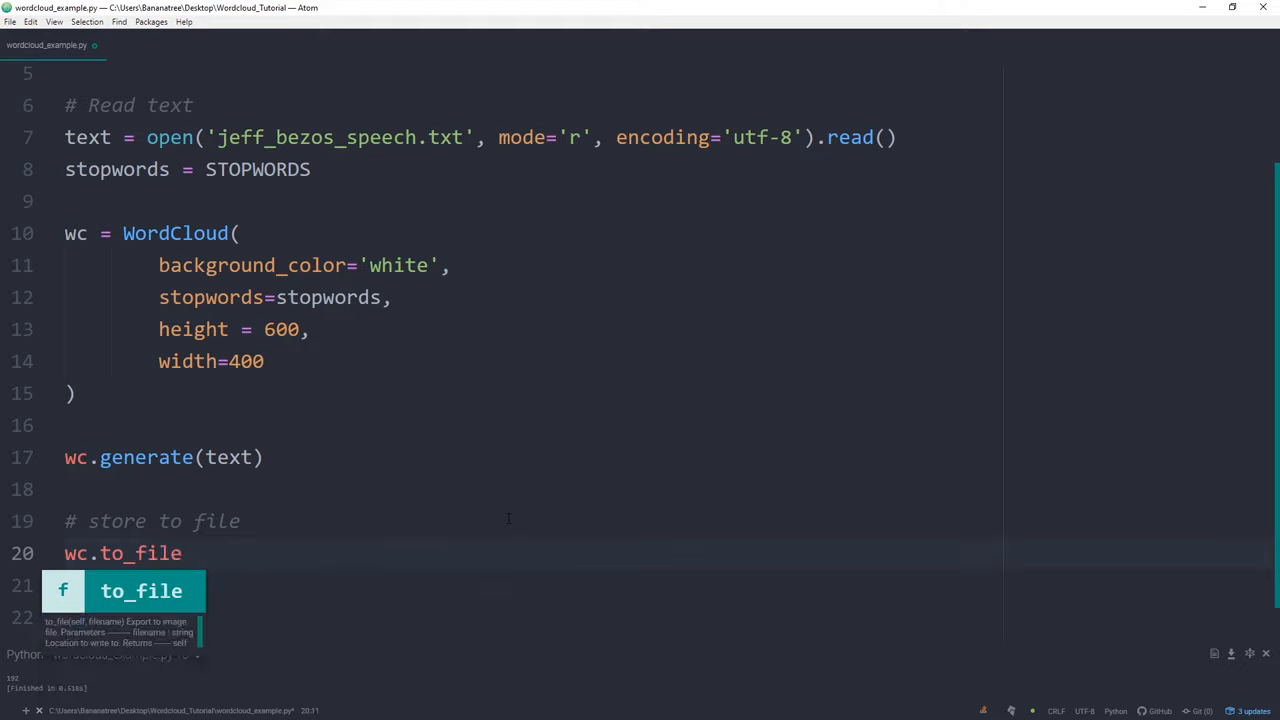
pyautogui.write("('word')")
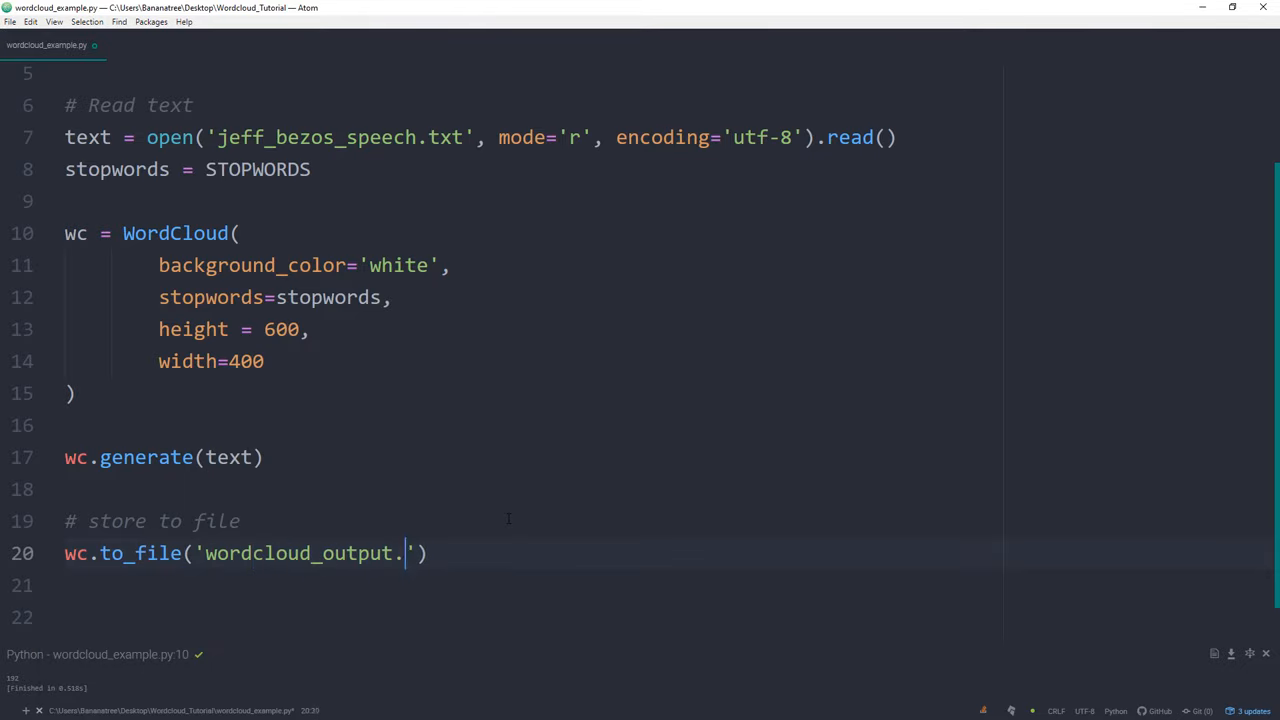
pyautogui.write('png')
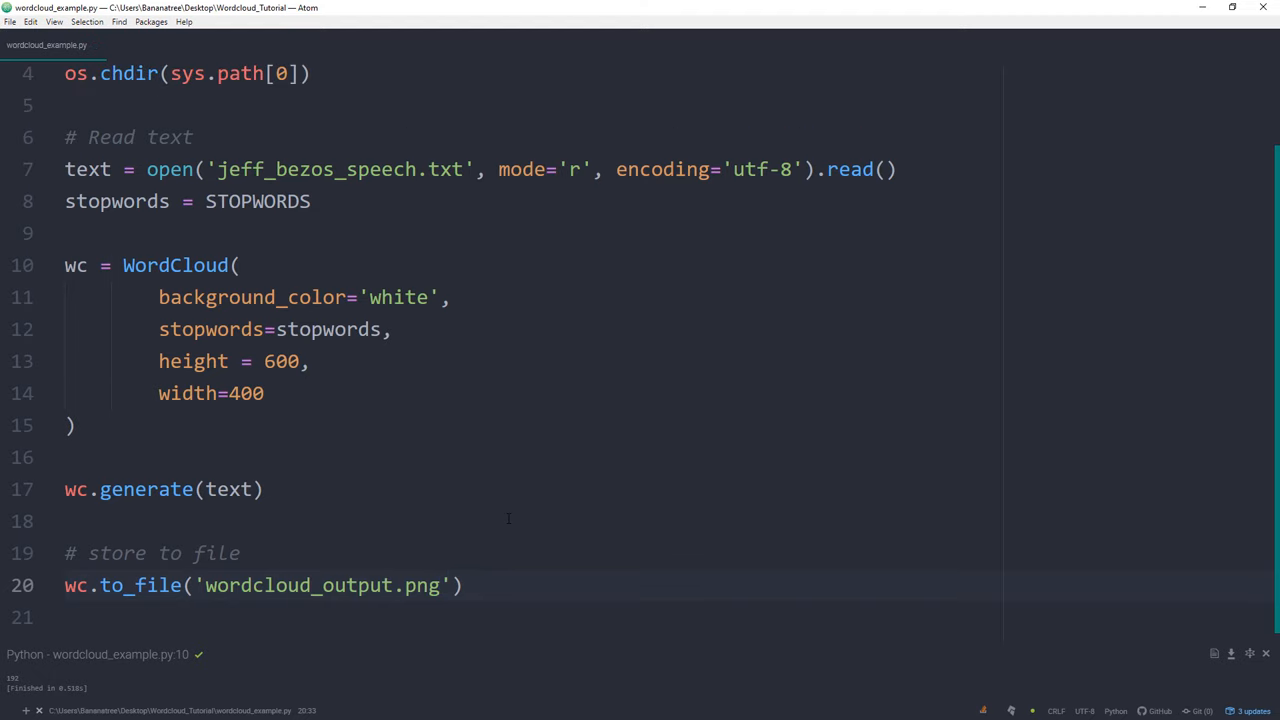
# Open wordcloud_output.png from the Wordcloud_Tutorial folder in Photos
pyautogui.scroll(3)
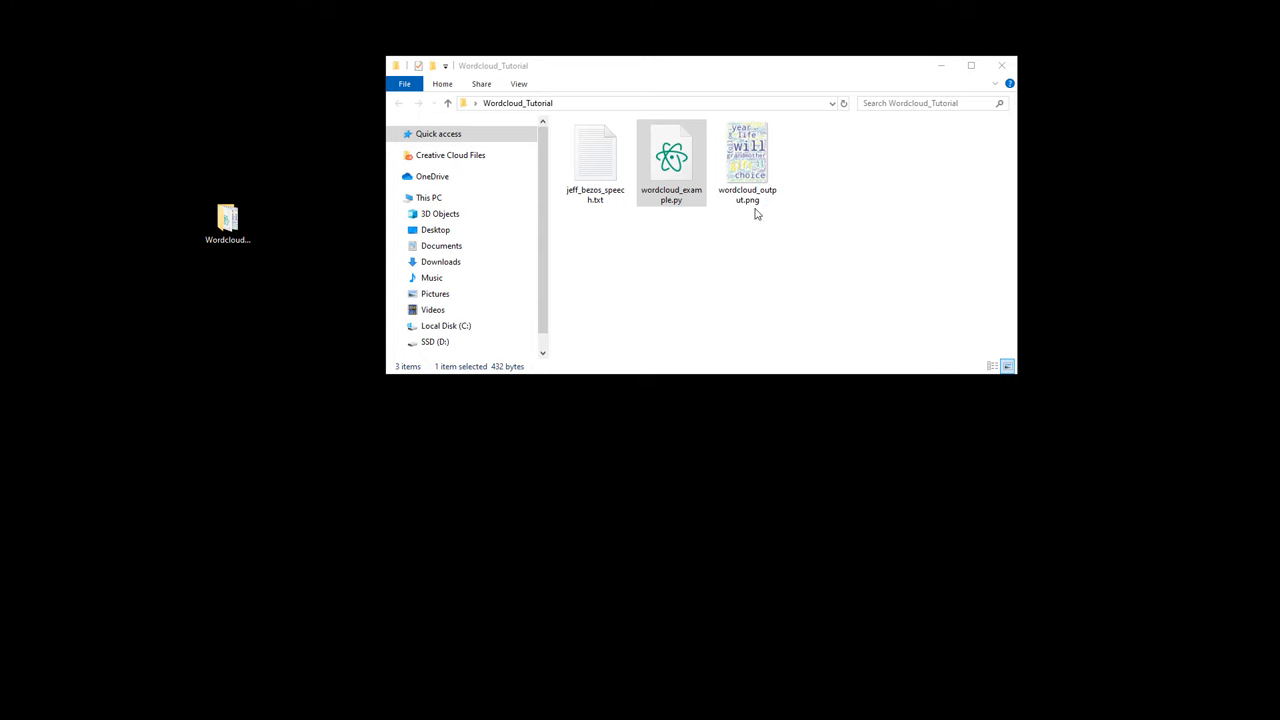
pyautogui.doubleClick(747, 150)
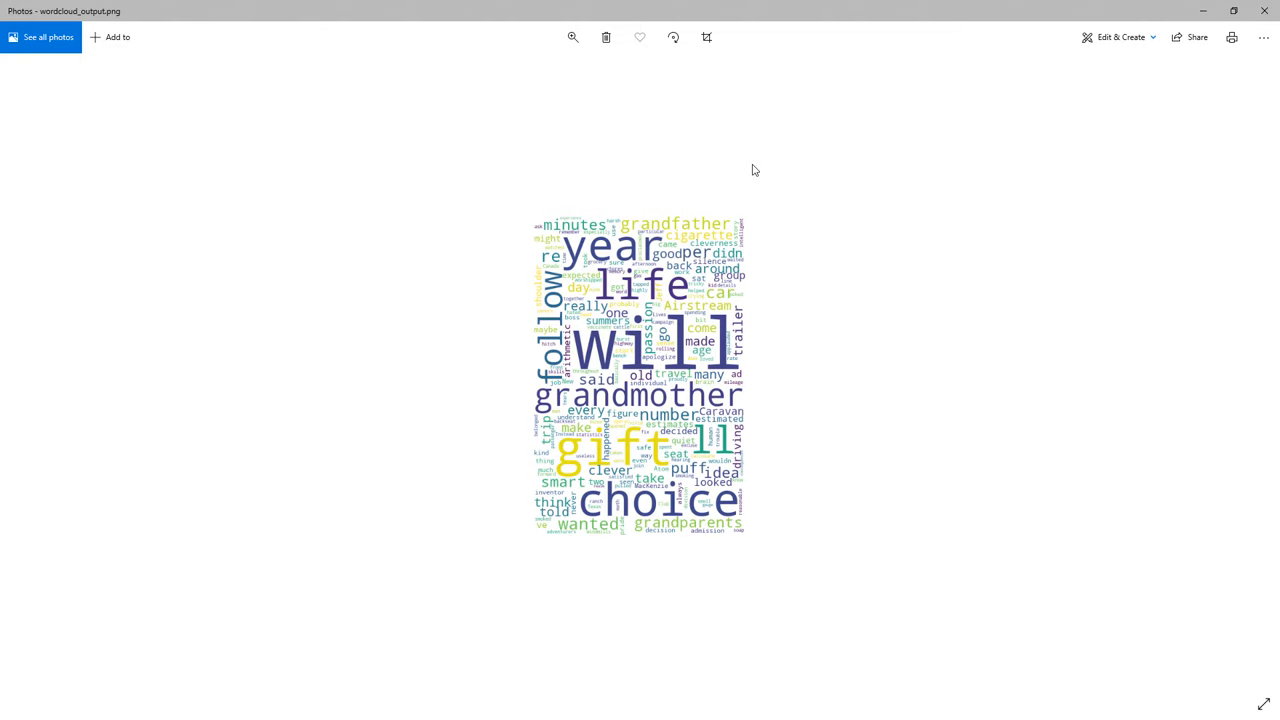
pyautogui.moveTo(637, 513)
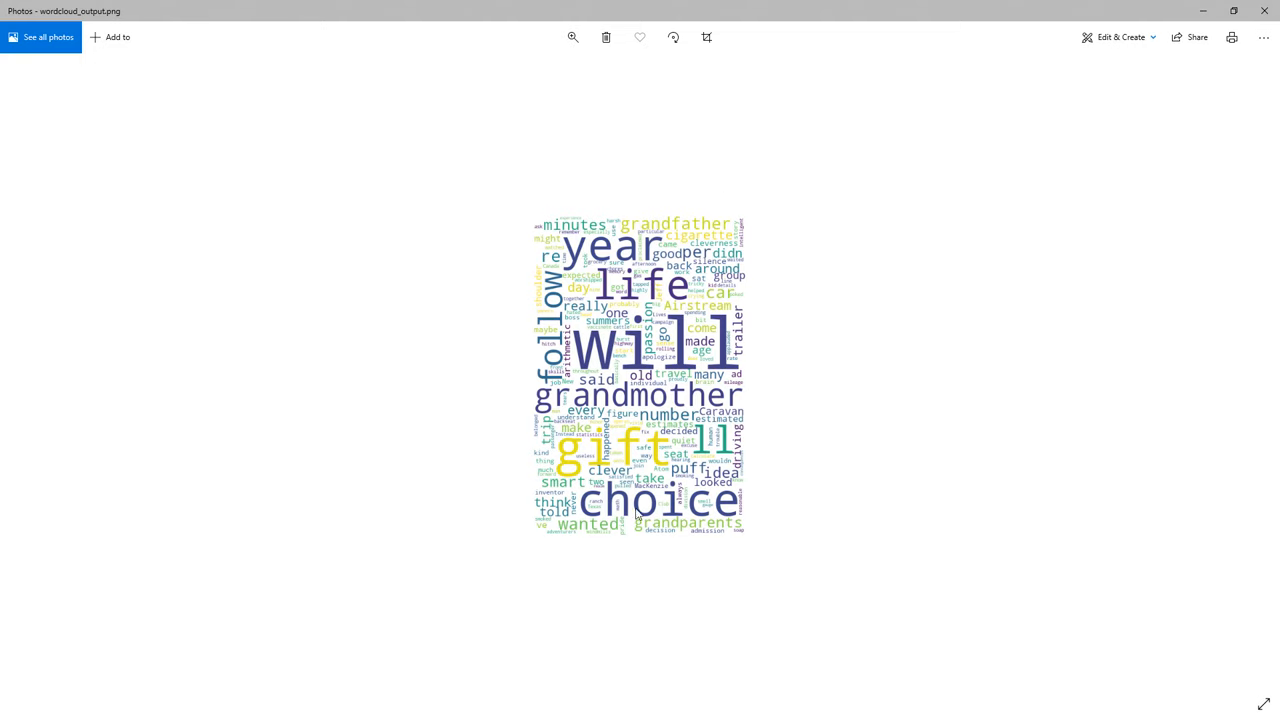
pyautogui.moveTo(835, 479)
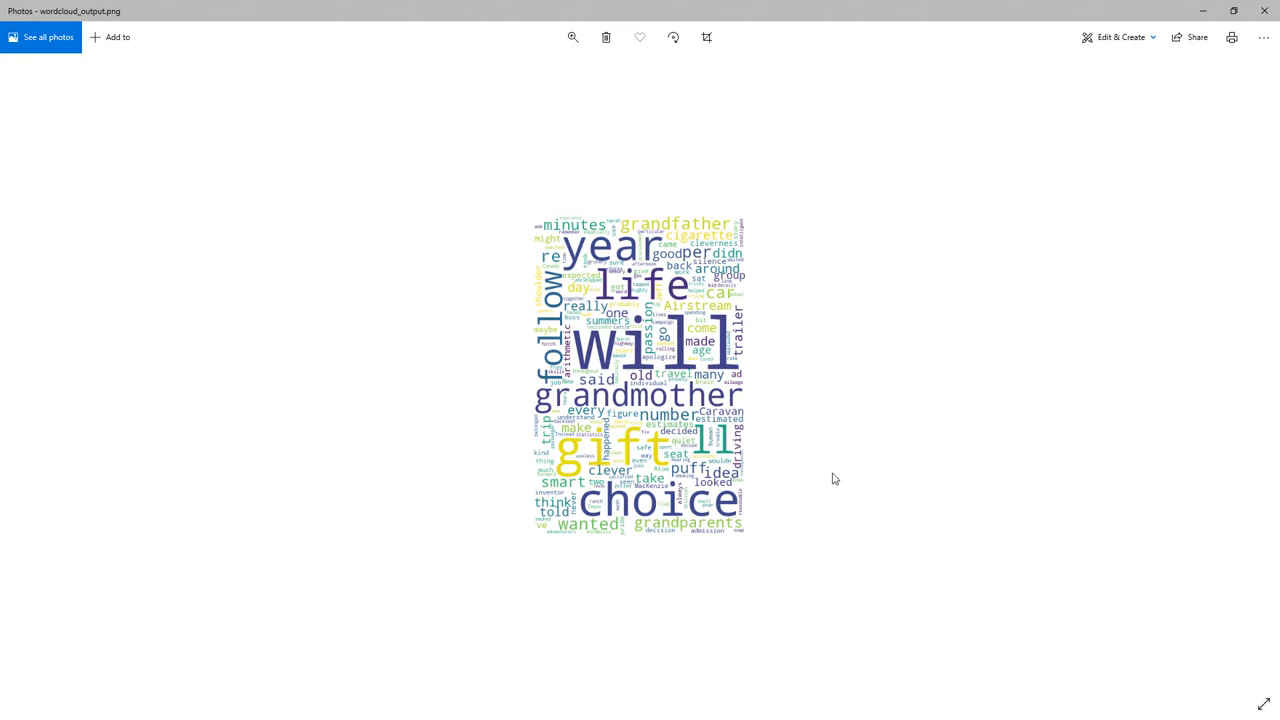
pyautogui.moveTo(938, 403)
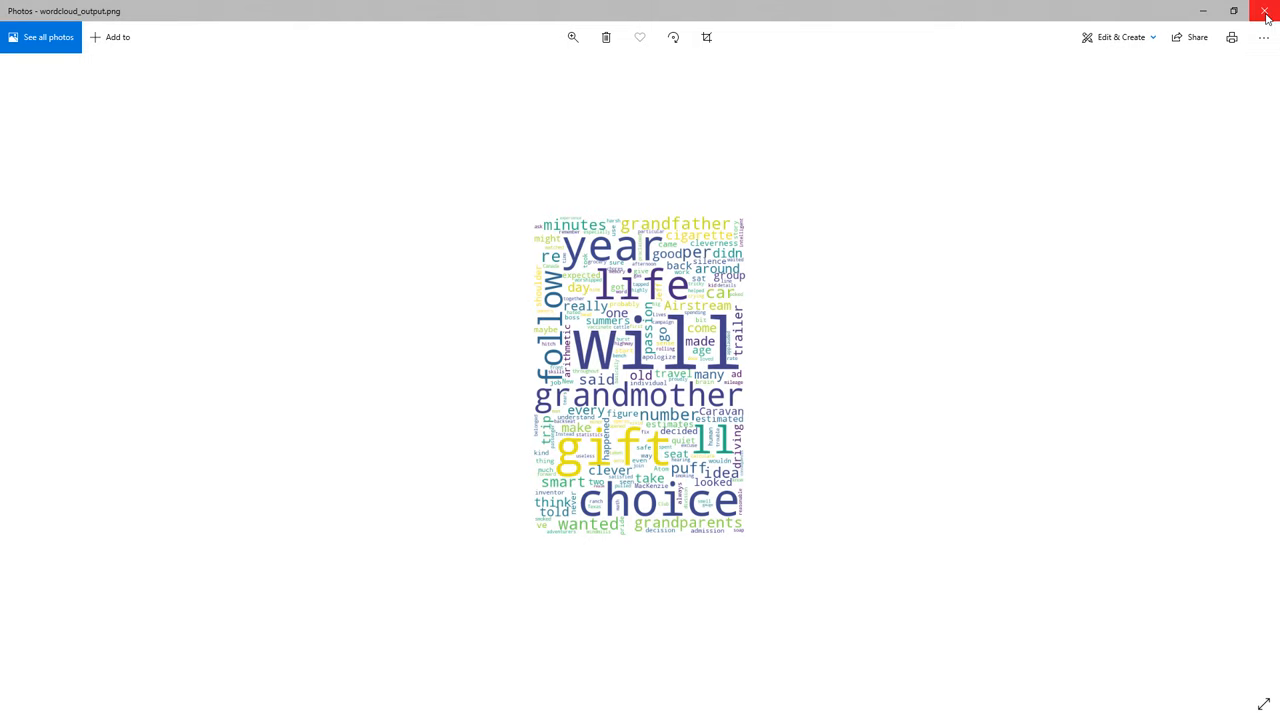
# Close Photos and scroll through the WordCloud API page's parameter list
pyautogui.click(1266, 11)
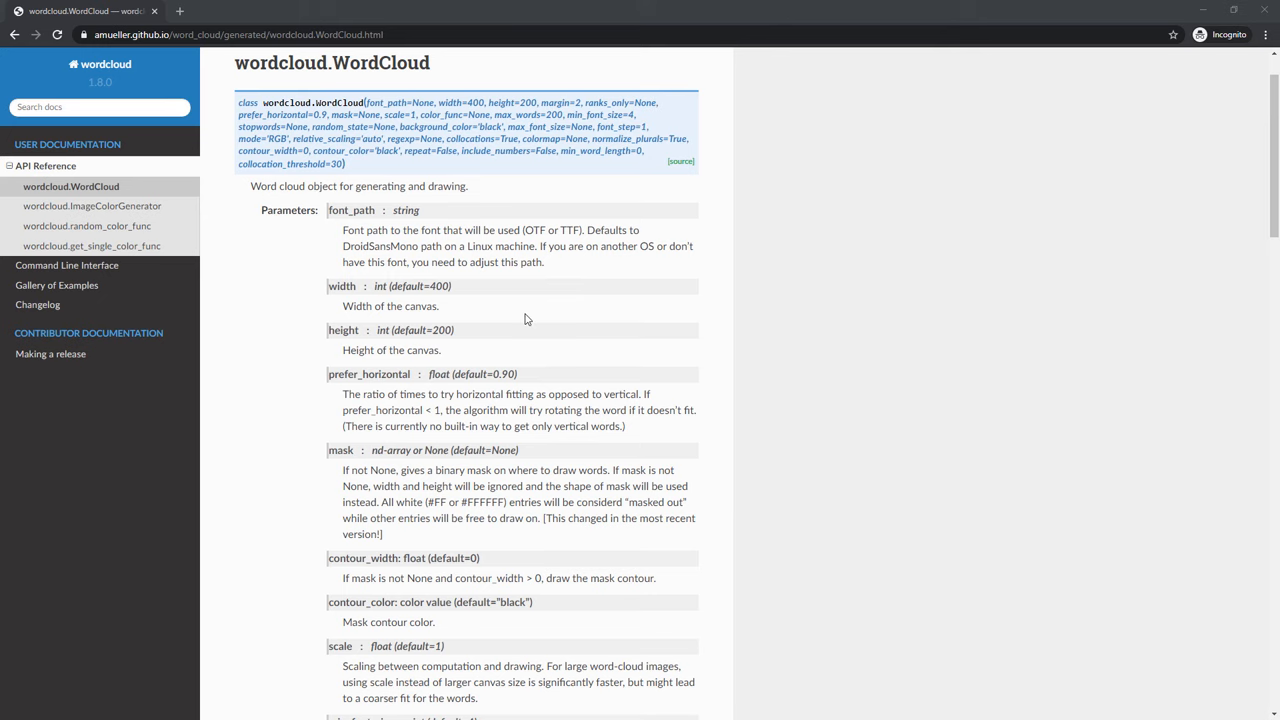
pyautogui.scroll(-3)
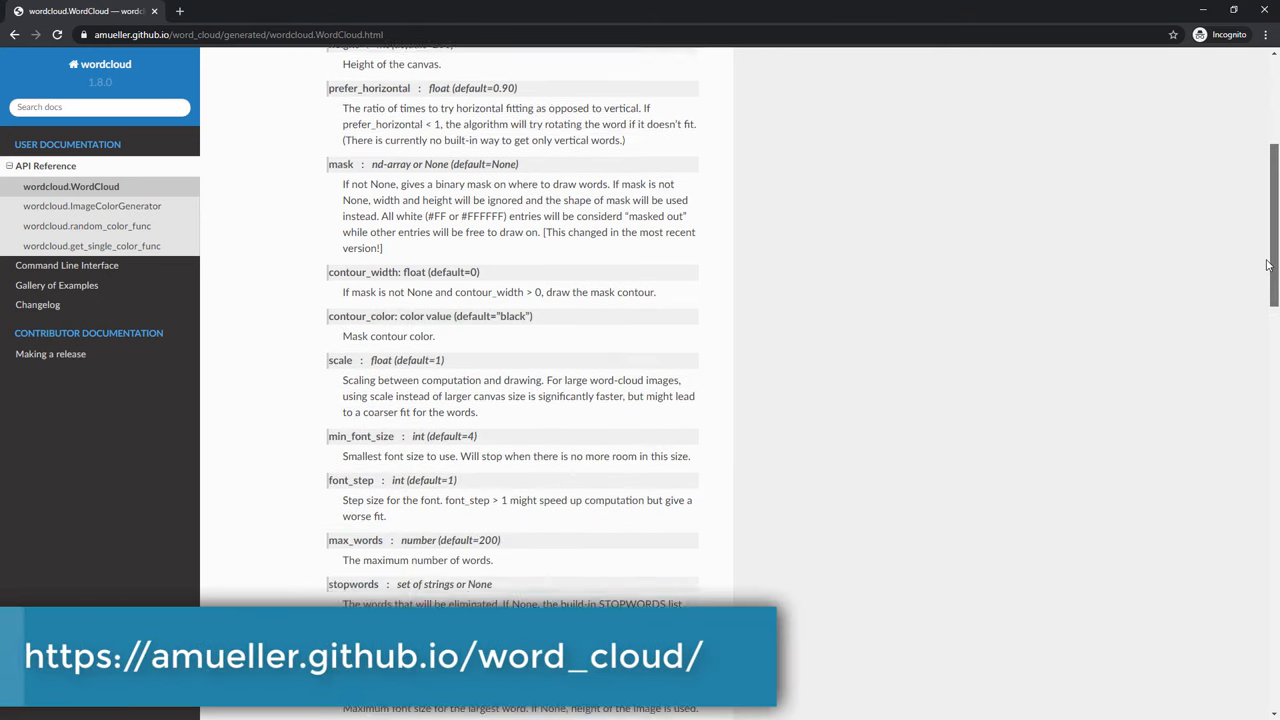
pyautogui.scroll(-3)
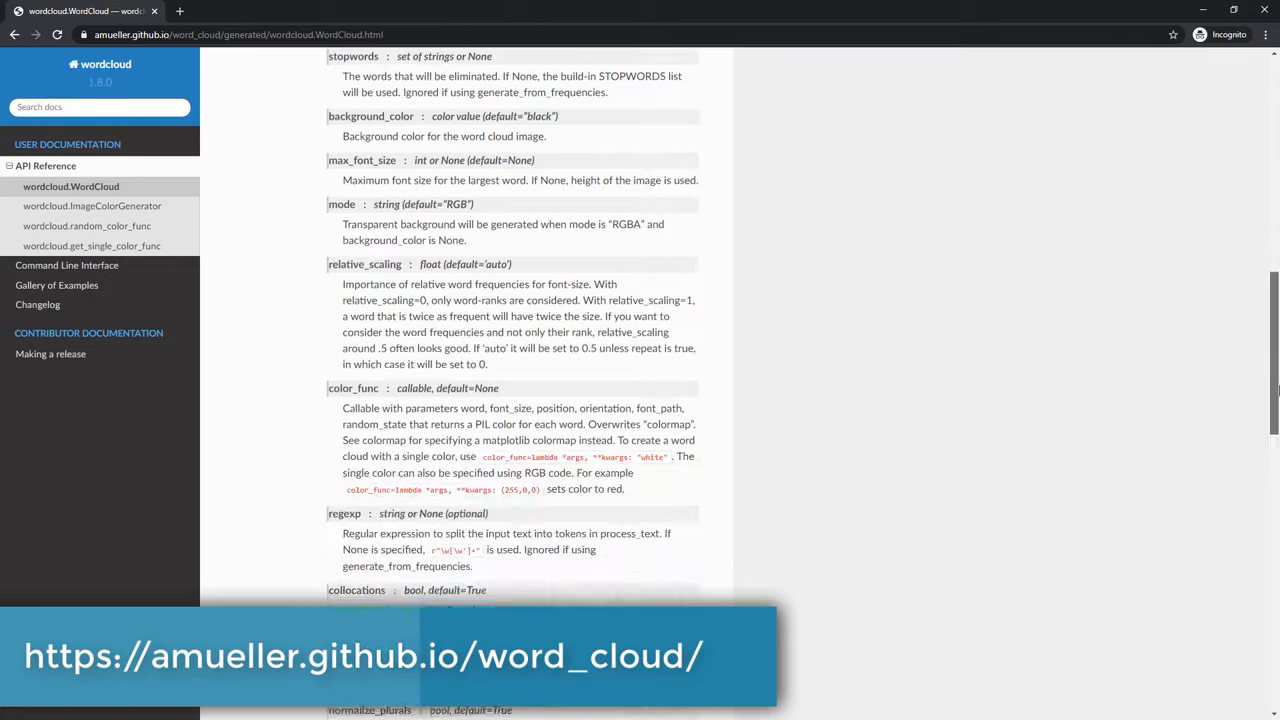
pyautogui.scroll(3)
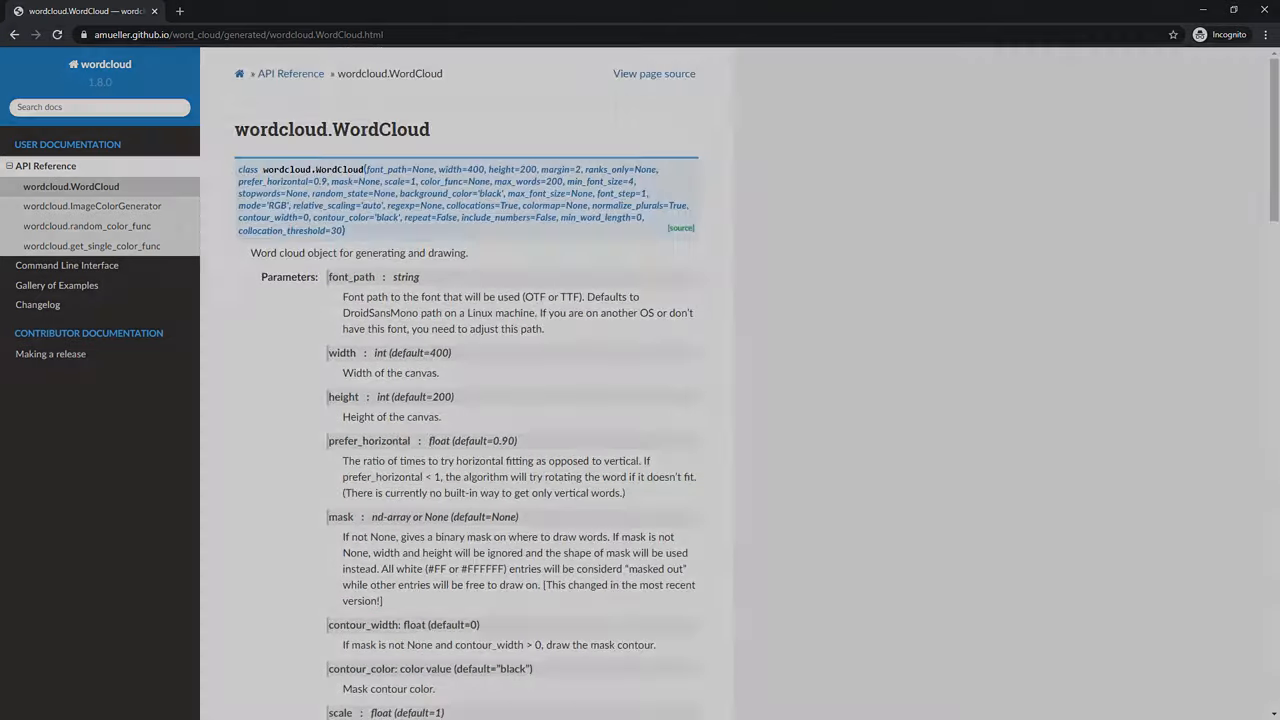